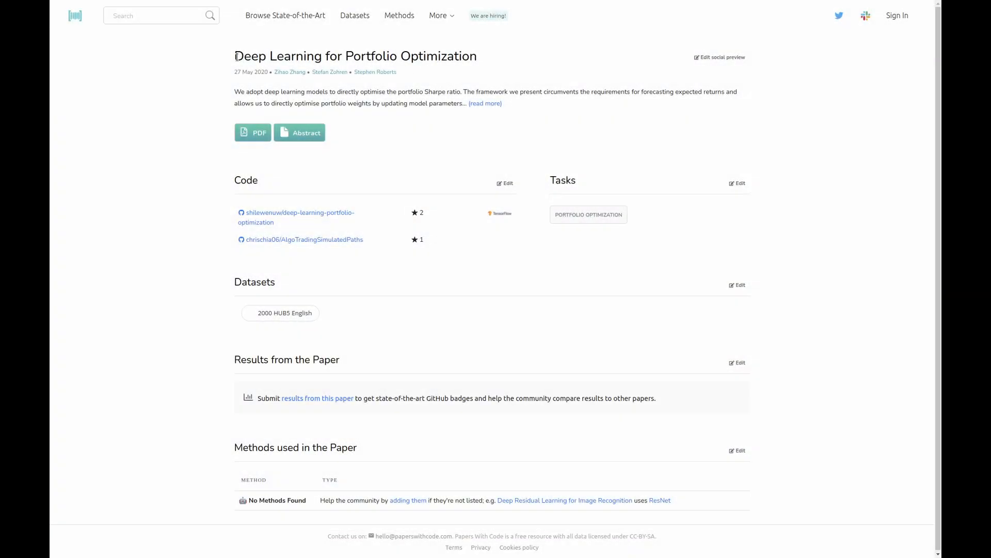
# - Expand the Deep Learning for Portfolio Optimization abstract and highlight its 2011–April 2020 testing period
pyautogui.moveTo(236, 56); pyautogui.dragTo(397, 72)
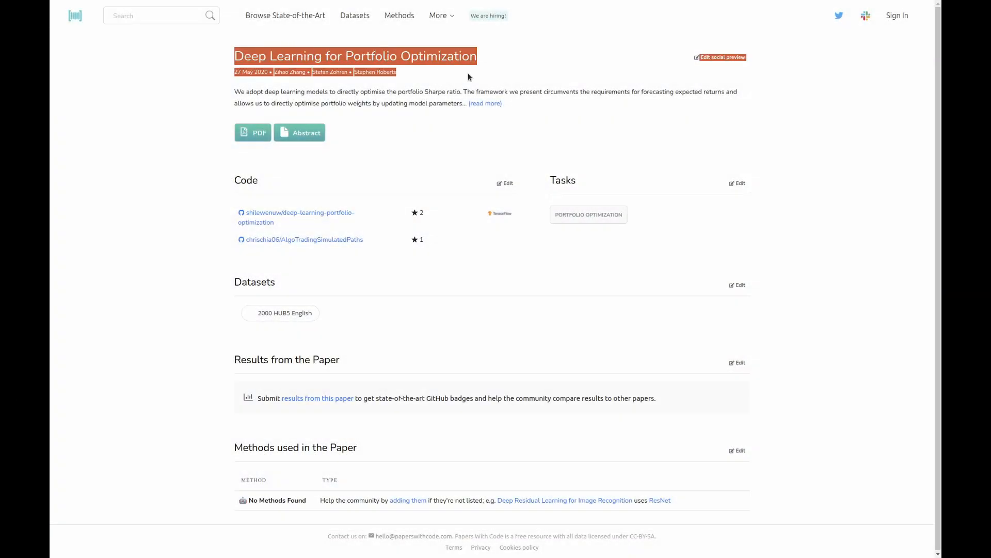
pyautogui.click(484, 103)
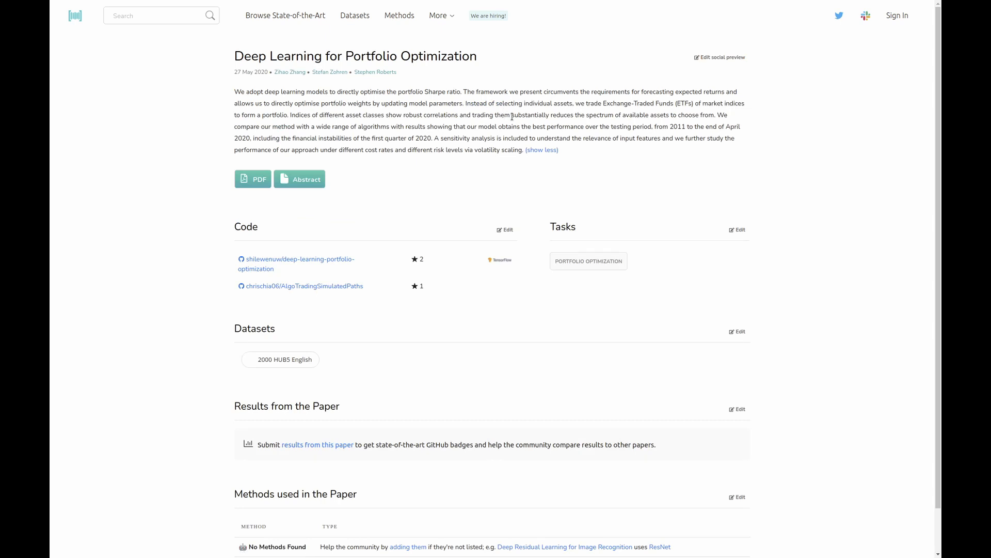
pyautogui.moveTo(720, 126)
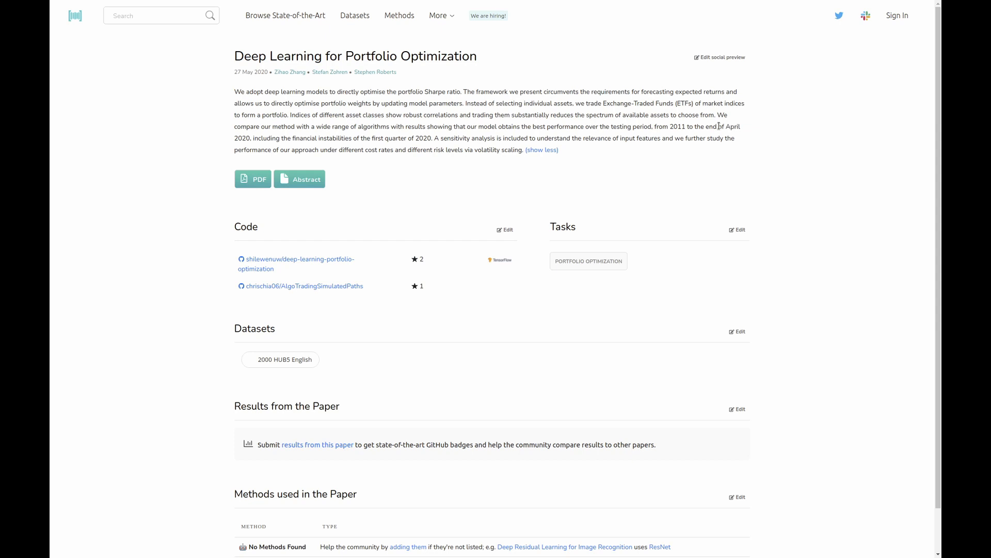
pyautogui.moveTo(655, 126); pyautogui.dragTo(613, 138)
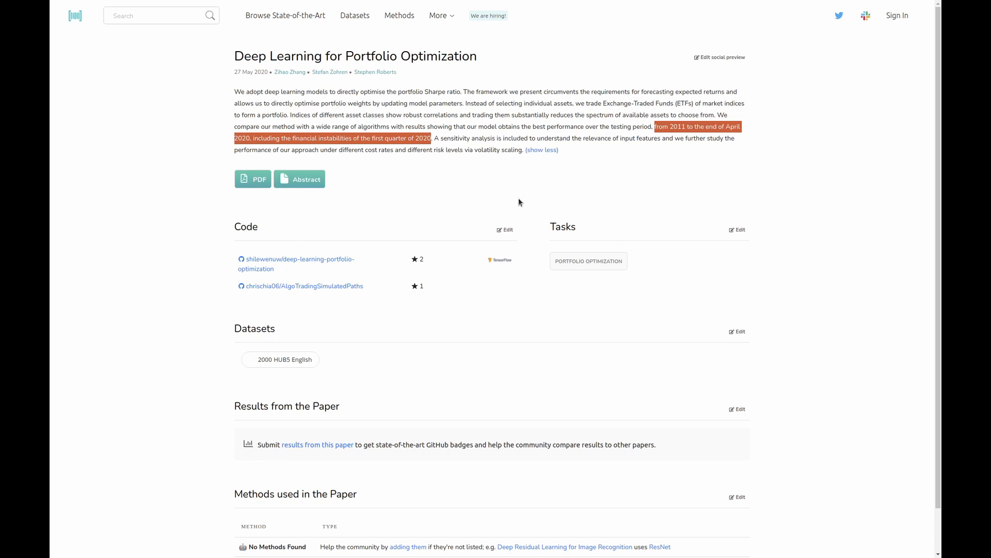
pyautogui.moveTo(490, 186)
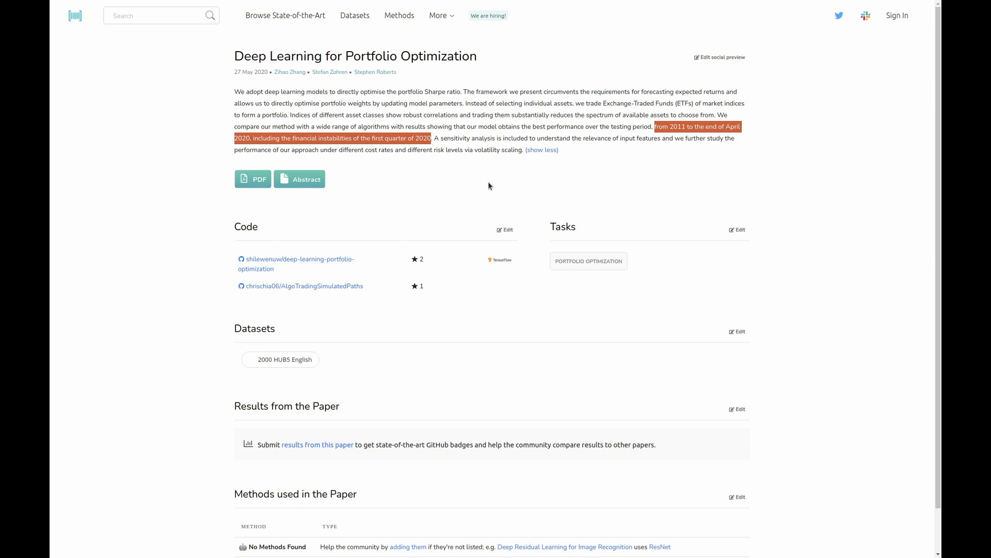
pyautogui.click(290, 259)
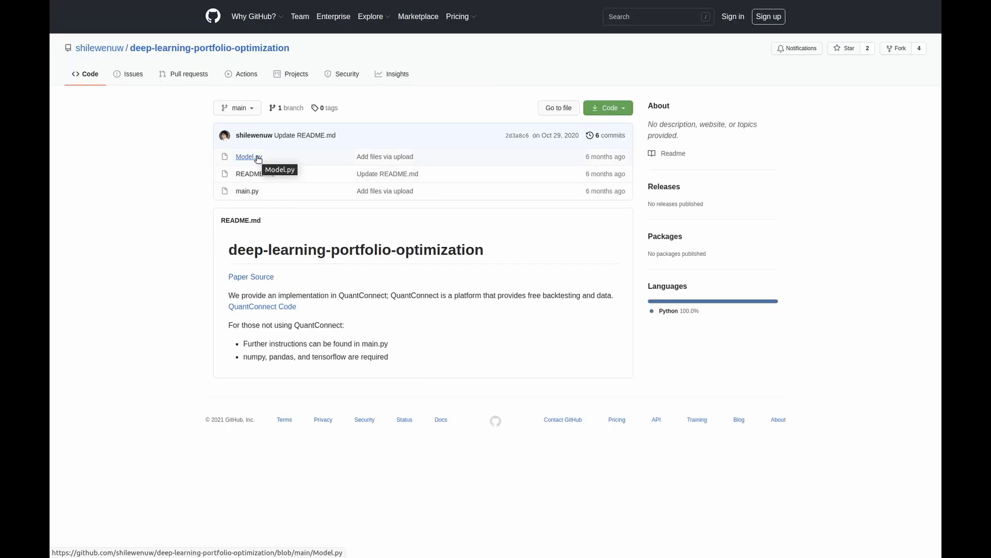
# - Open Model.py in the shilewenuw repository and highlight the Sequential LSTM model block
pyautogui.click(245, 157)
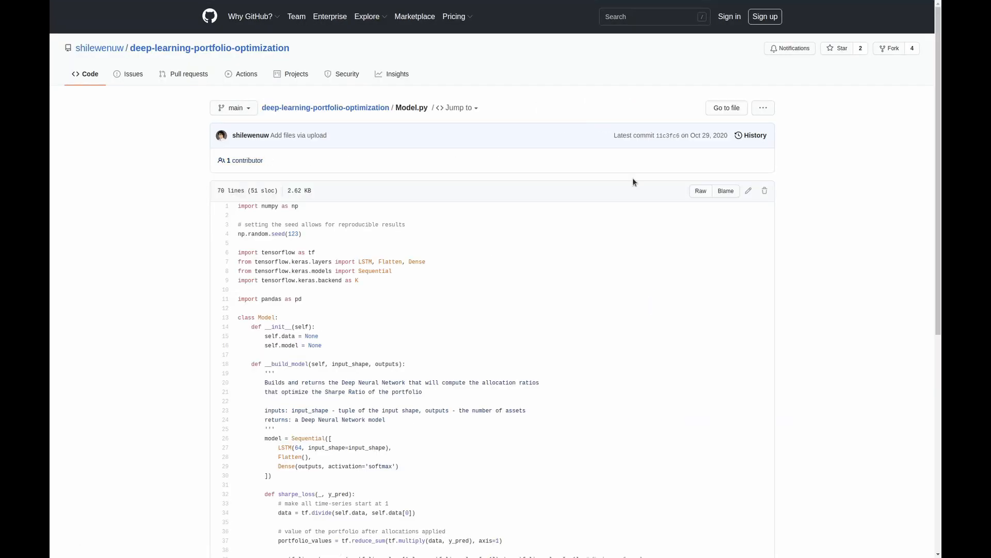
pyautogui.scroll(-3)
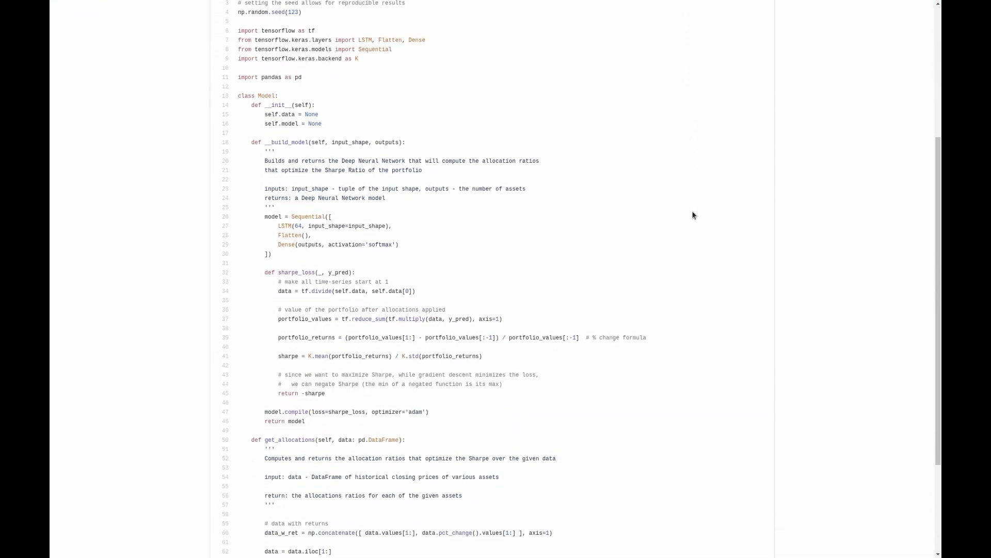
pyautogui.moveTo(272, 216); pyautogui.dragTo(272, 253)
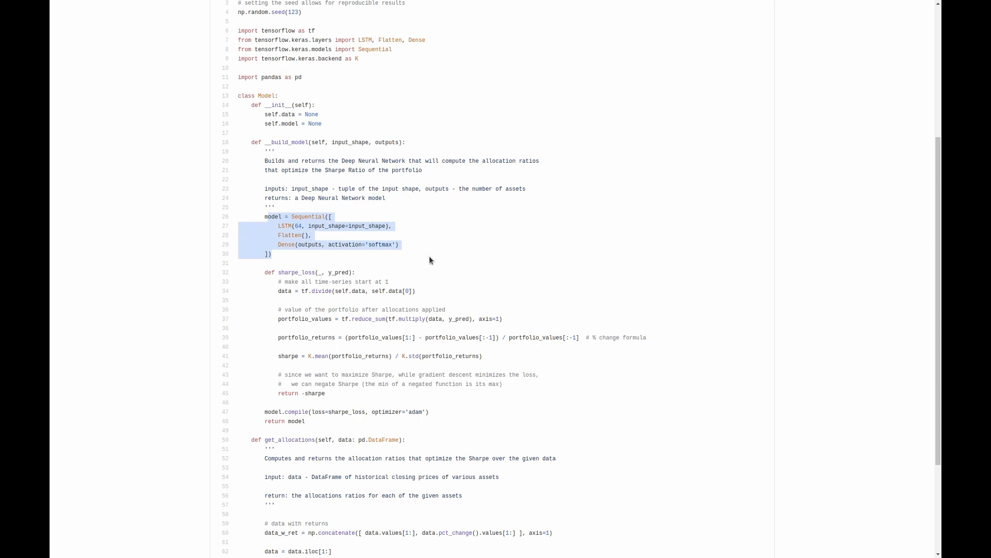
pyautogui.click(430, 261)
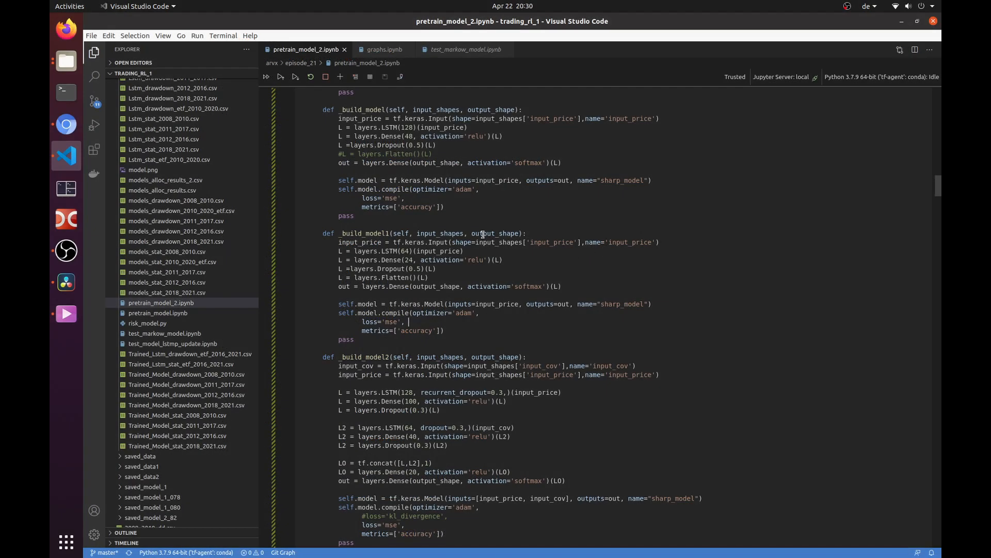
pyautogui.moveTo(339, 242); pyautogui.dragTo(444, 330)
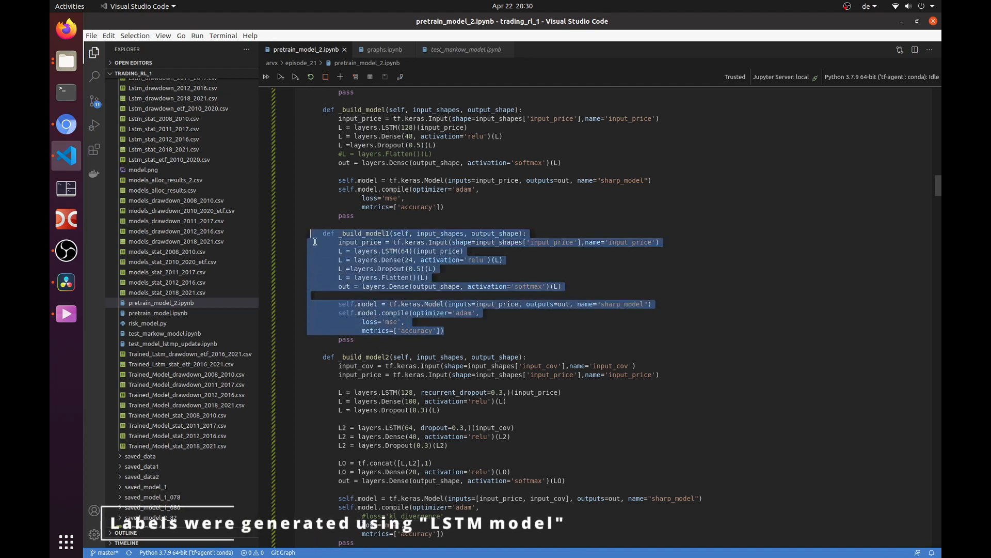
pyautogui.moveTo(738, 272)
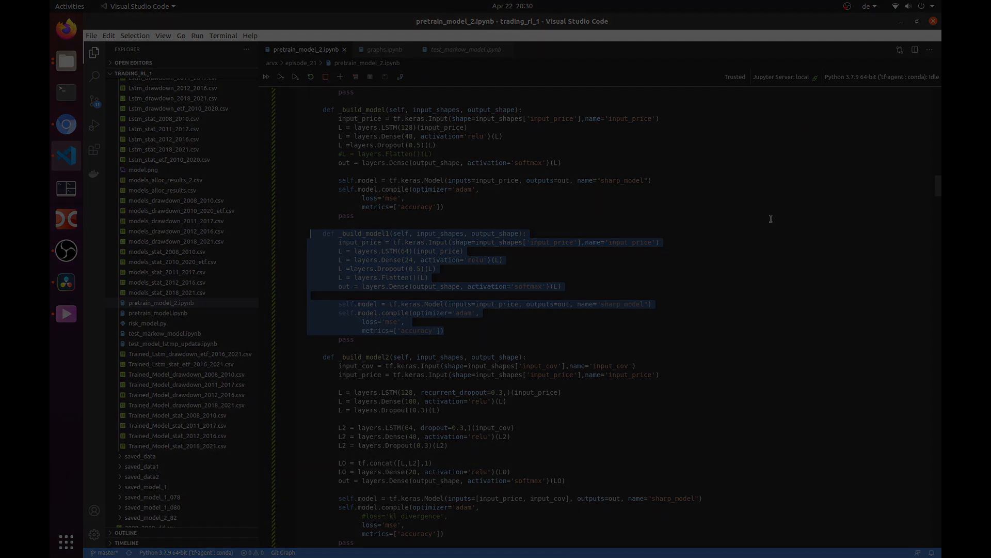
pyautogui.click(402, 50)
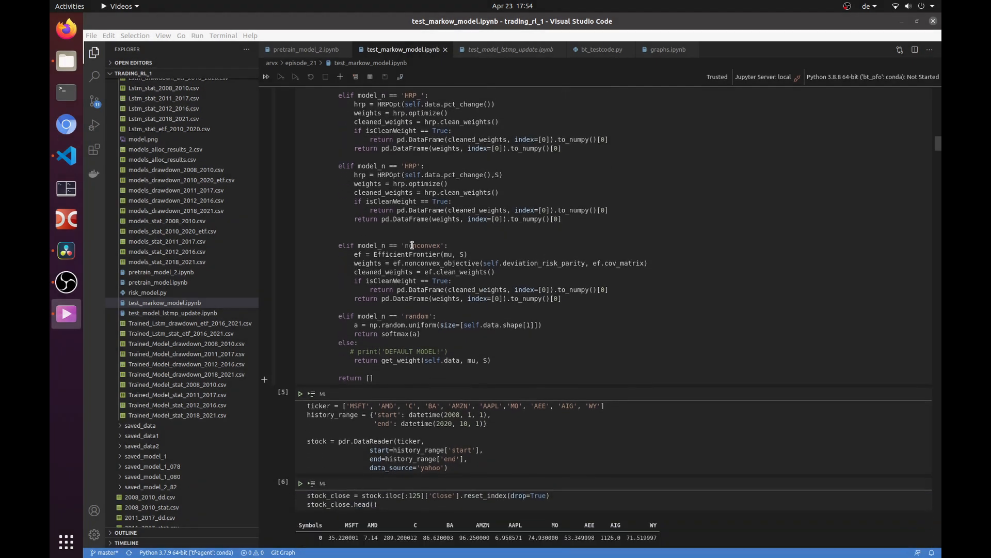
# - In test_markow_model.ipynb, highlight the ticker download code and reach the getReturnFromAlloc CLA output
pyautogui.scroll(-3)
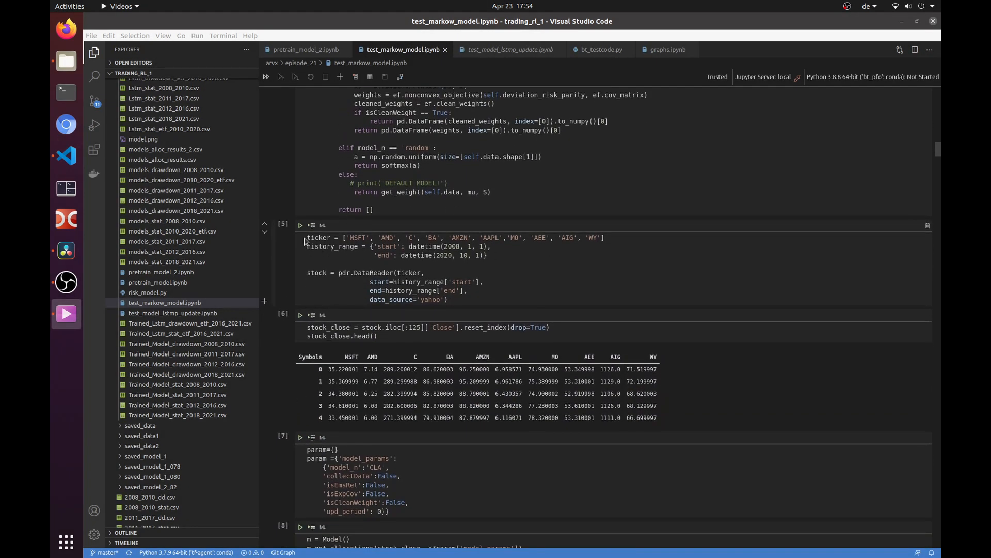
pyautogui.moveTo(307, 237); pyautogui.dragTo(338, 246)
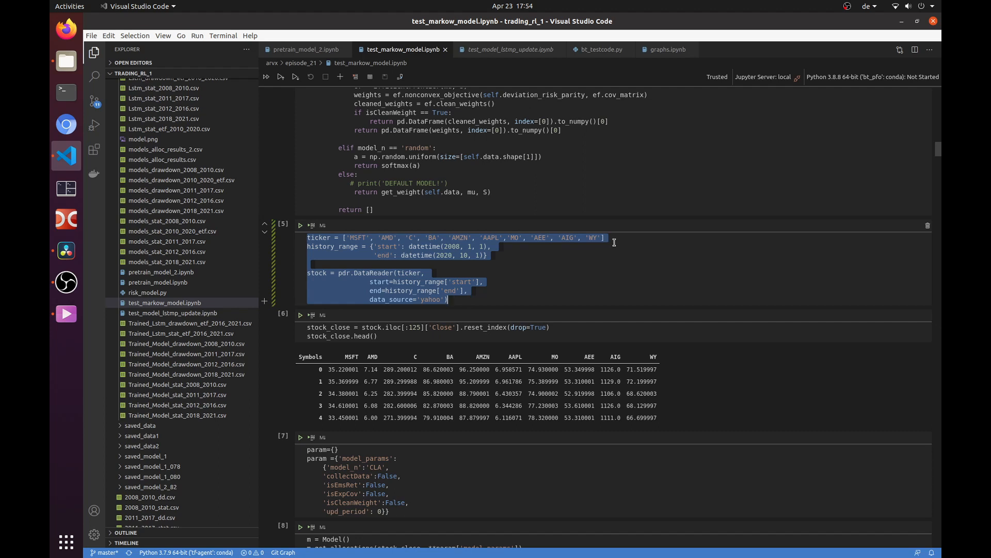
pyautogui.scroll(-3)
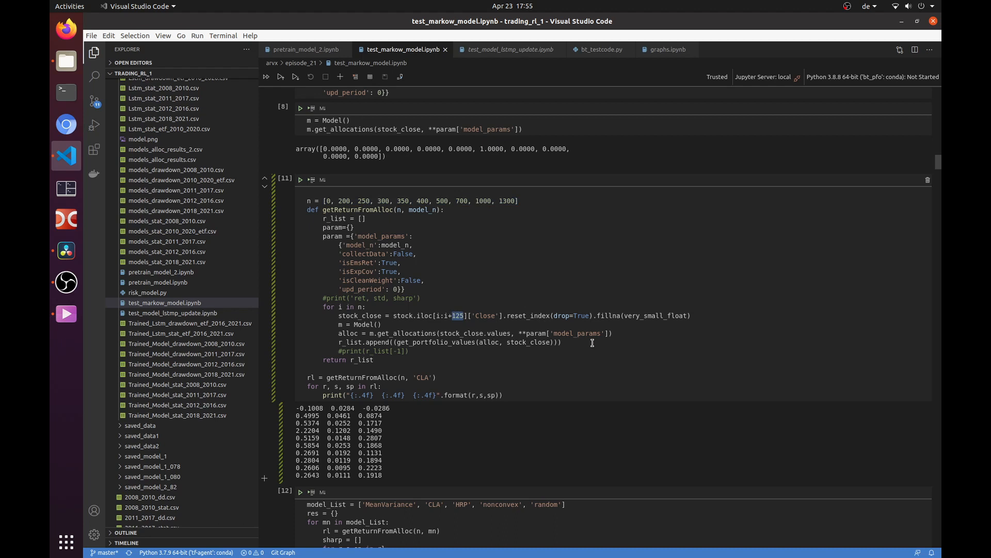
pyautogui.moveTo(610, 340)
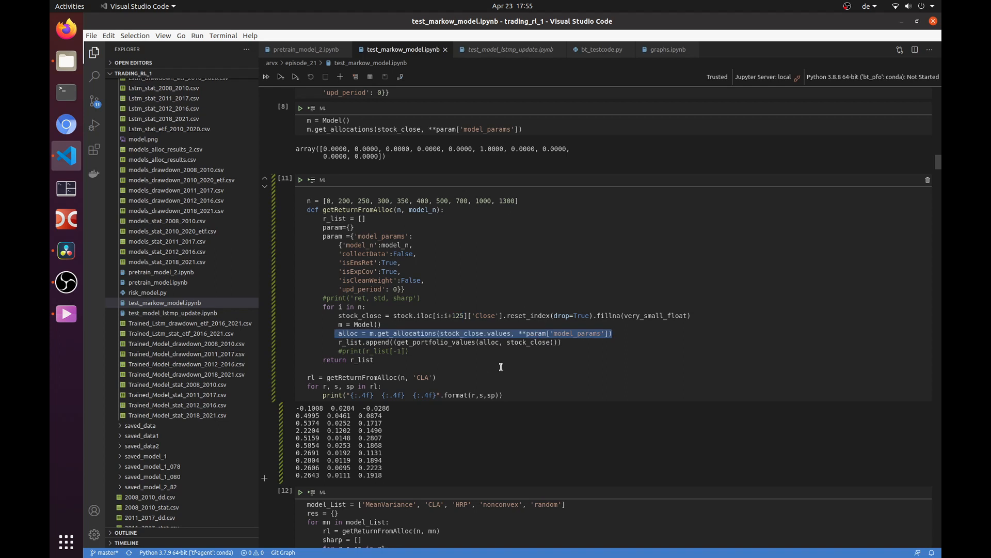
pyautogui.click(384, 49)
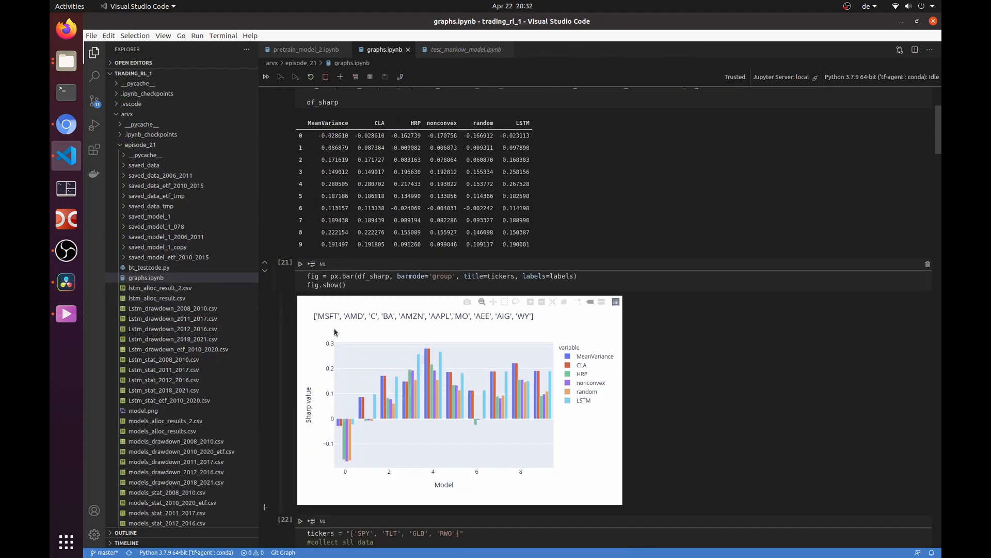
pyautogui.moveTo(376, 390)
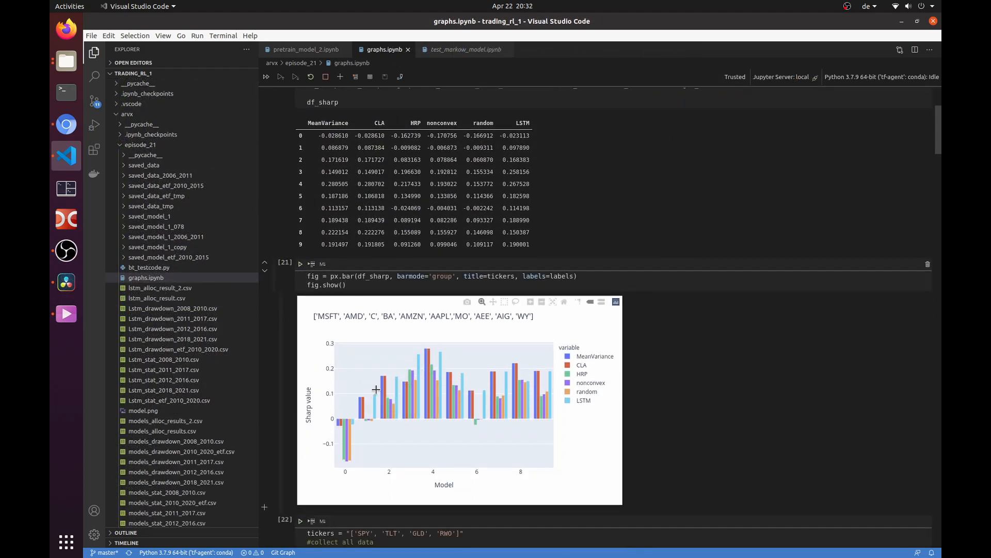
pyautogui.moveTo(396, 386)
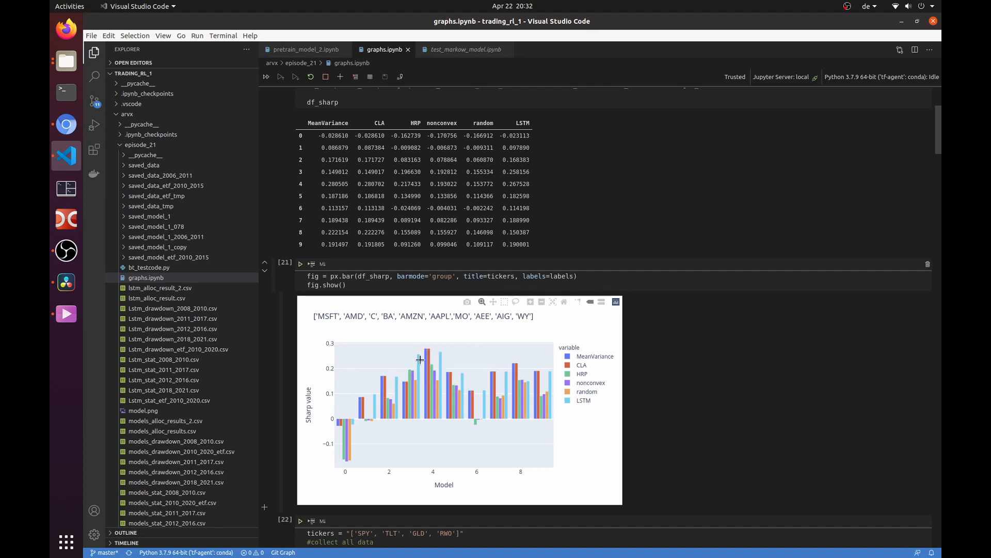
pyautogui.moveTo(439, 360)
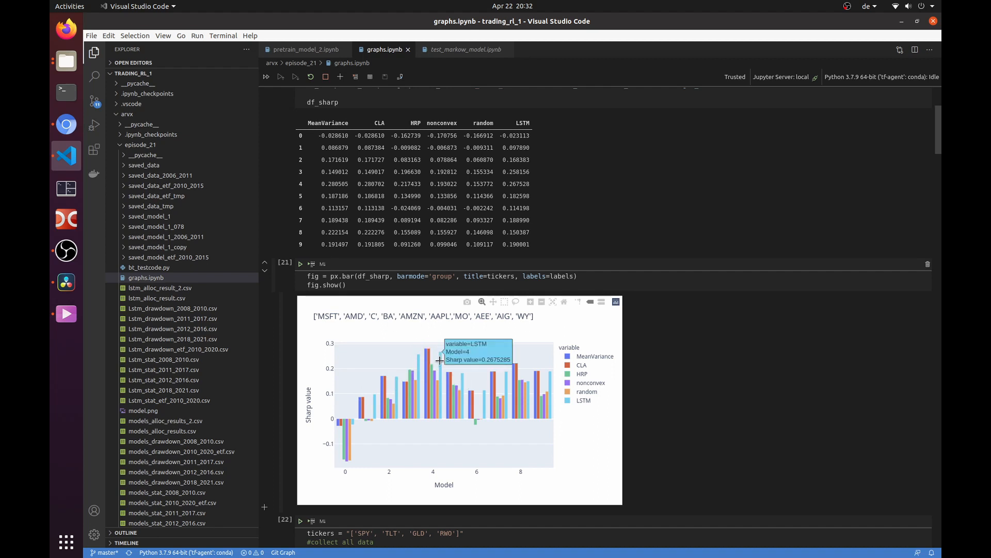
pyautogui.moveTo(468, 356)
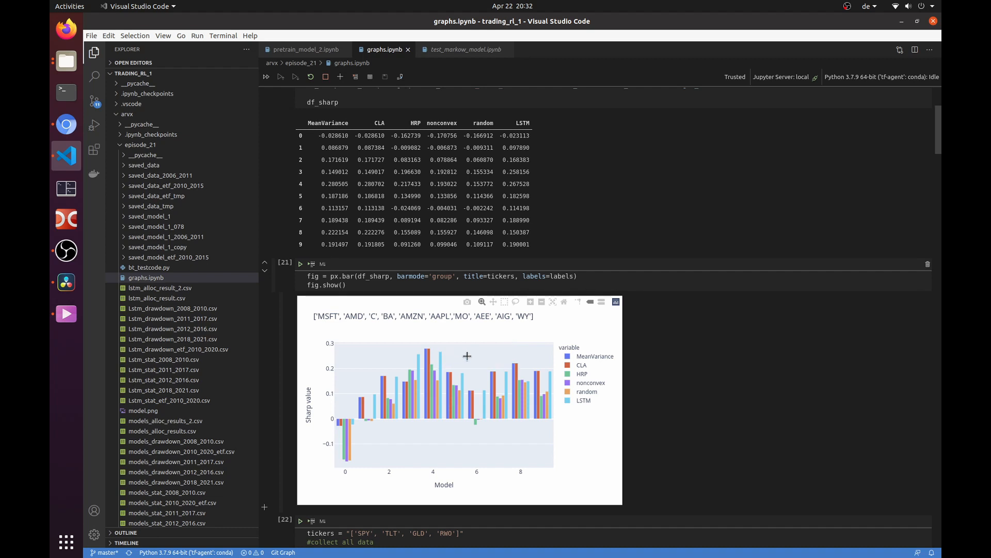
pyautogui.moveTo(503, 408)
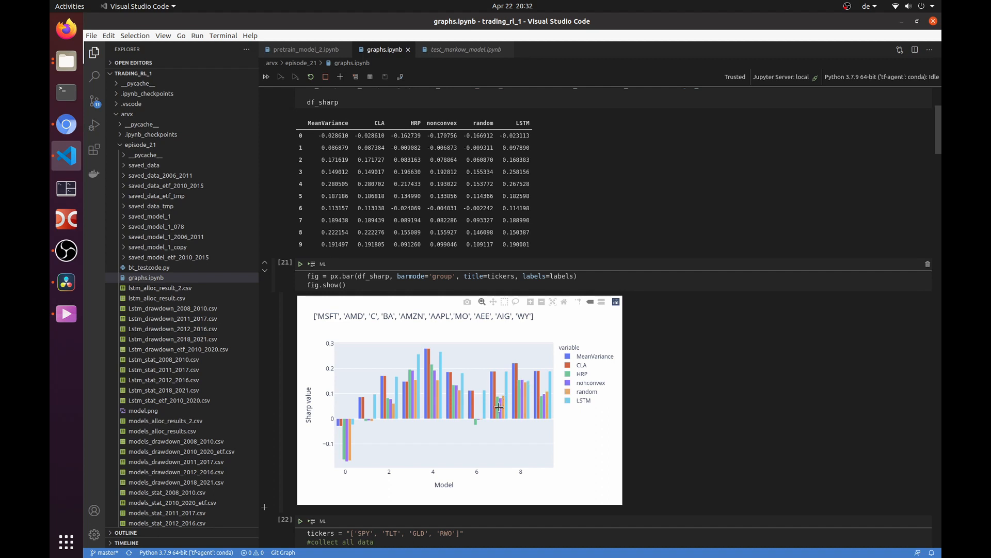
pyautogui.moveTo(494, 409)
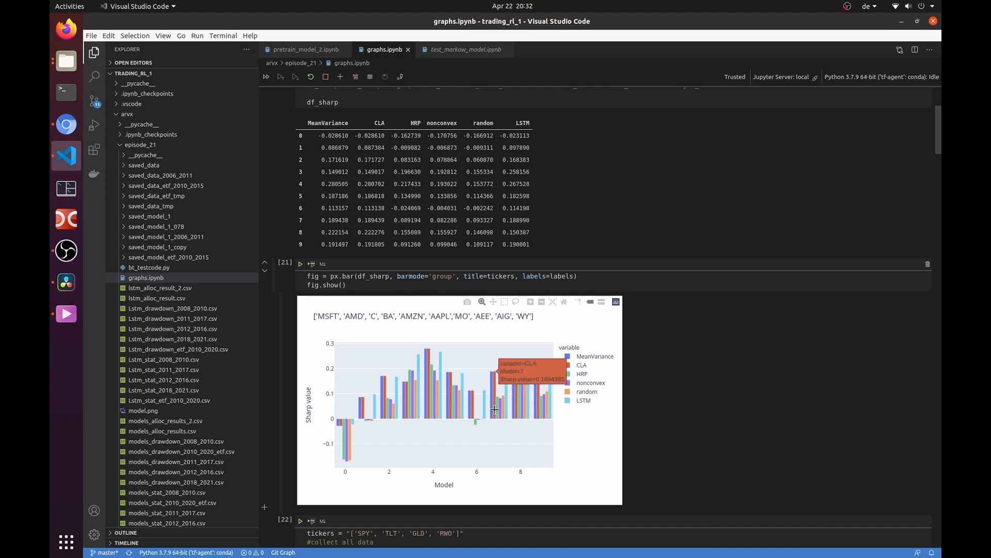
pyautogui.moveTo(709, 344)
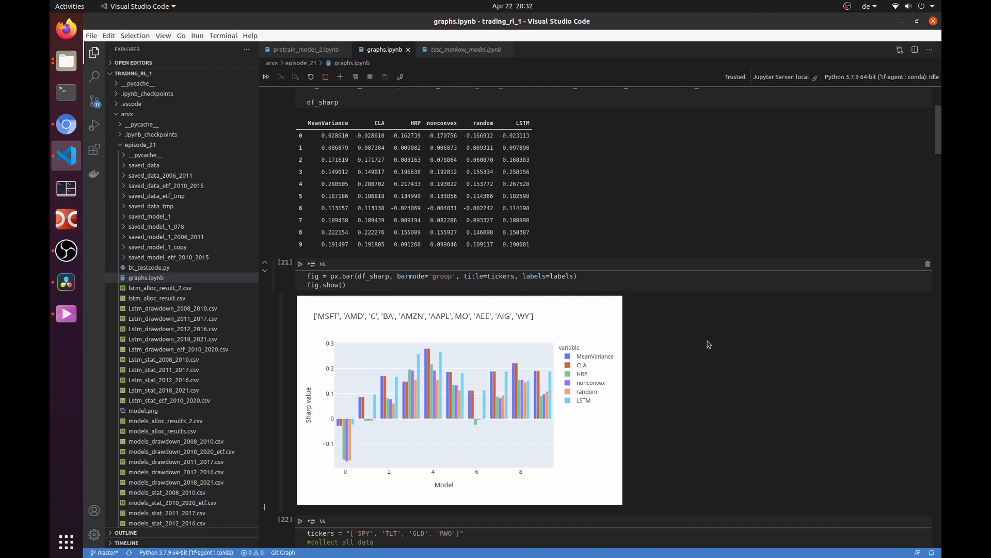
pyautogui.scroll(-3)
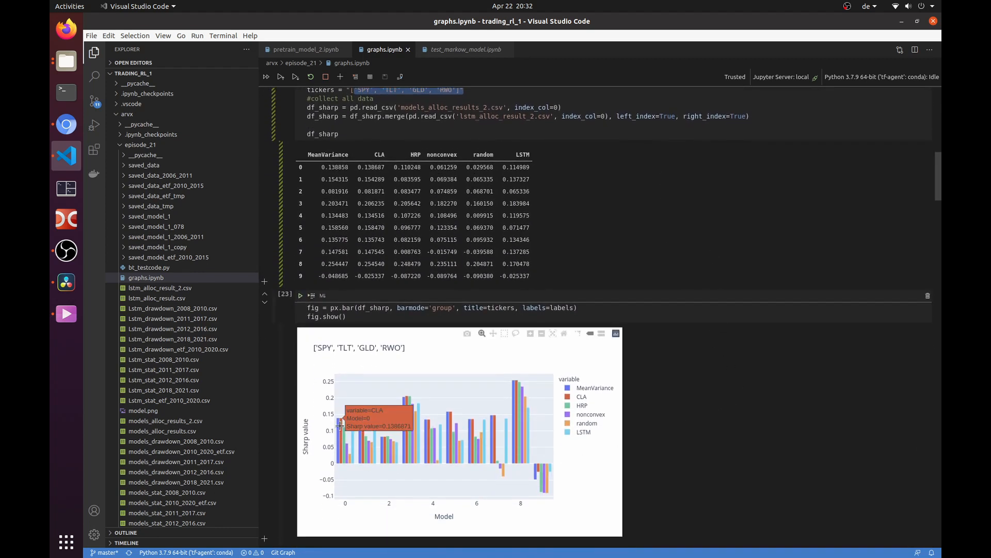
pyautogui.moveTo(352, 440)
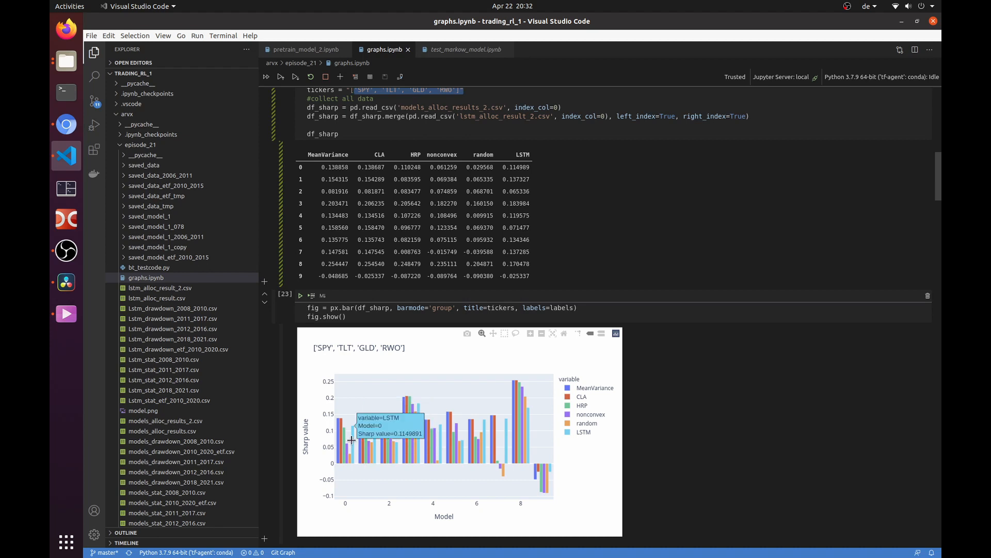
pyautogui.moveTo(419, 418)
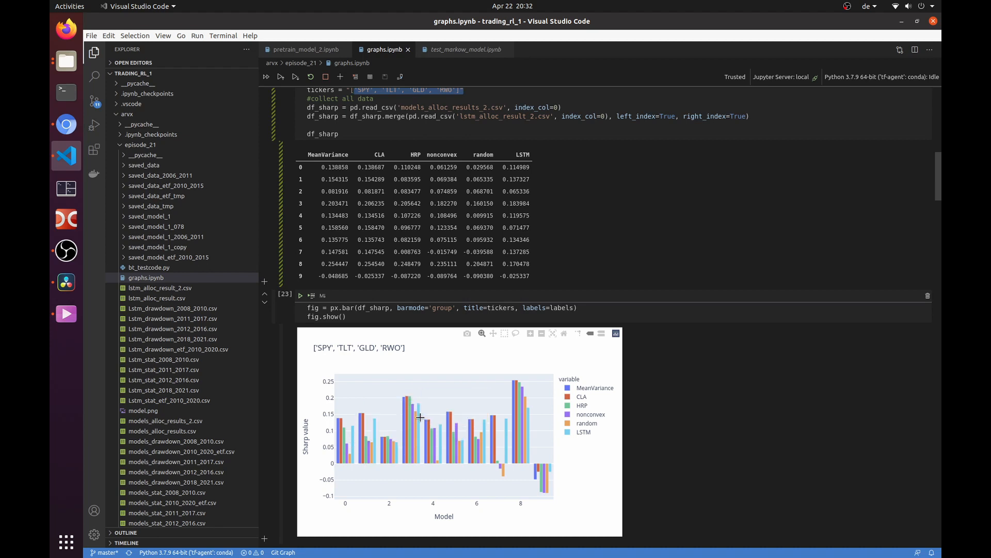
pyautogui.moveTo(527, 423)
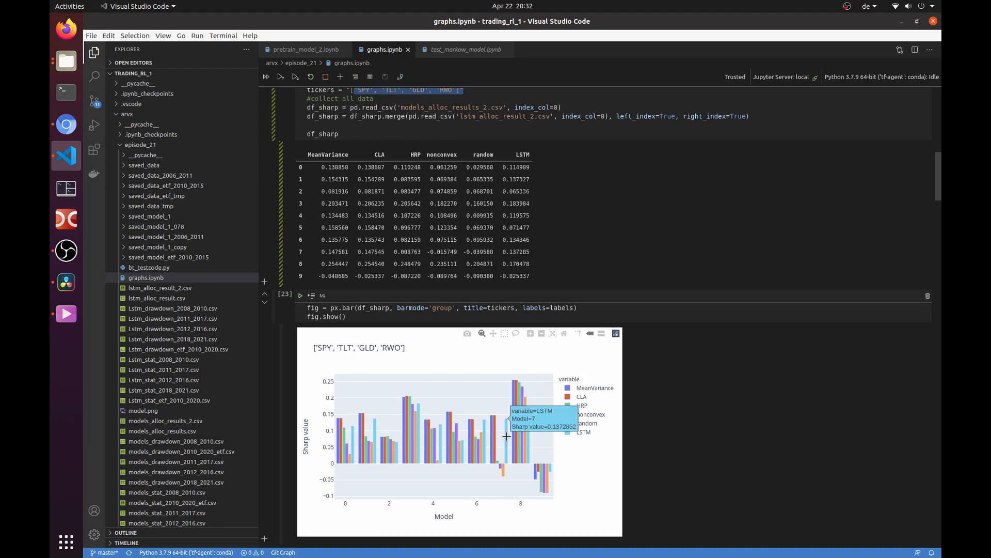
pyautogui.scroll(-3)
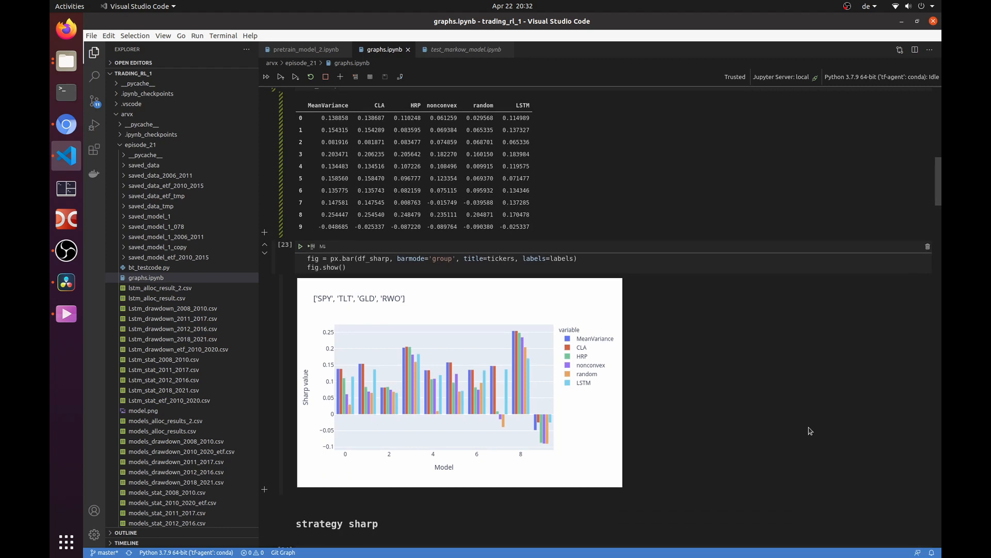
pyautogui.scroll(-3)
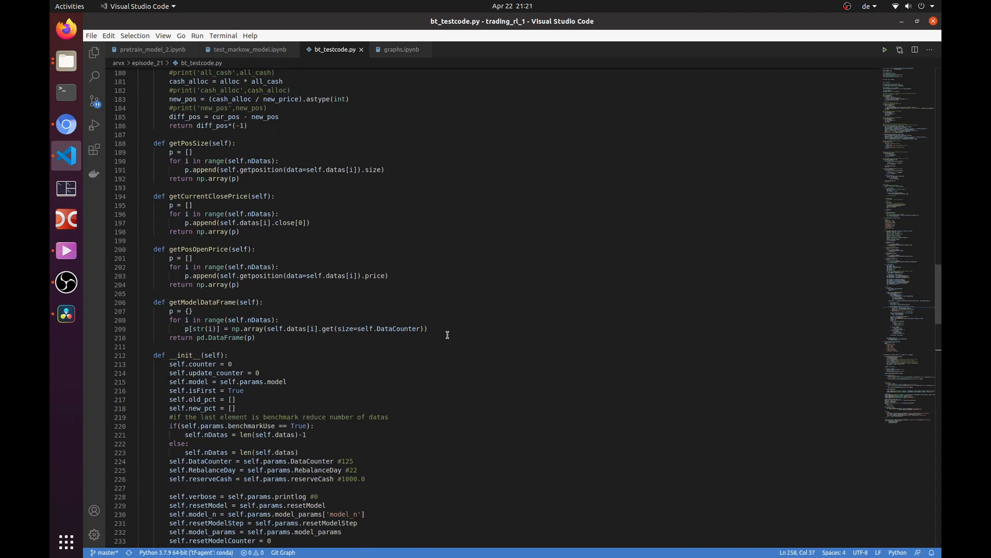
# - In bt_testcode.py's next method, pick out the allocation call and the upd_pos position-difference line
pyautogui.scroll(-3)
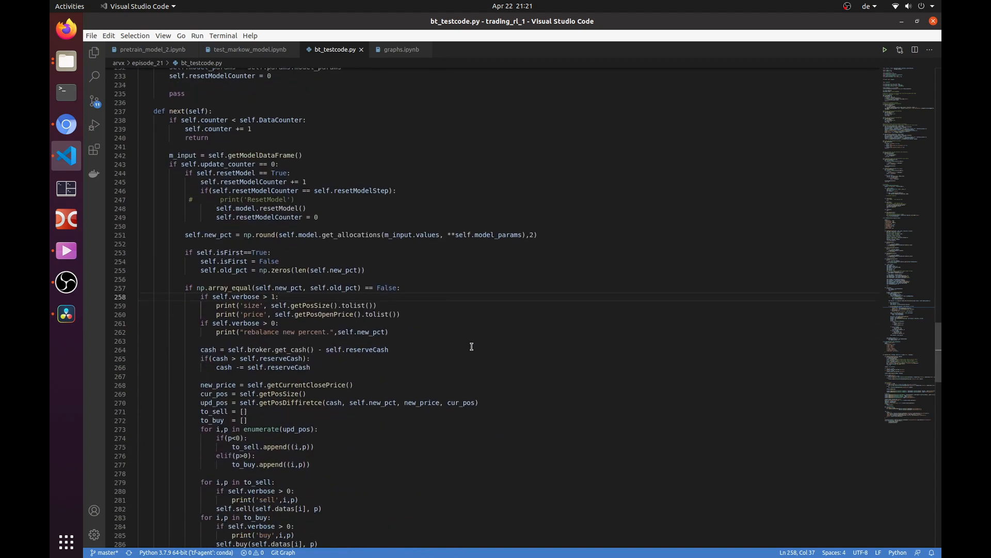
pyautogui.moveTo(527, 325)
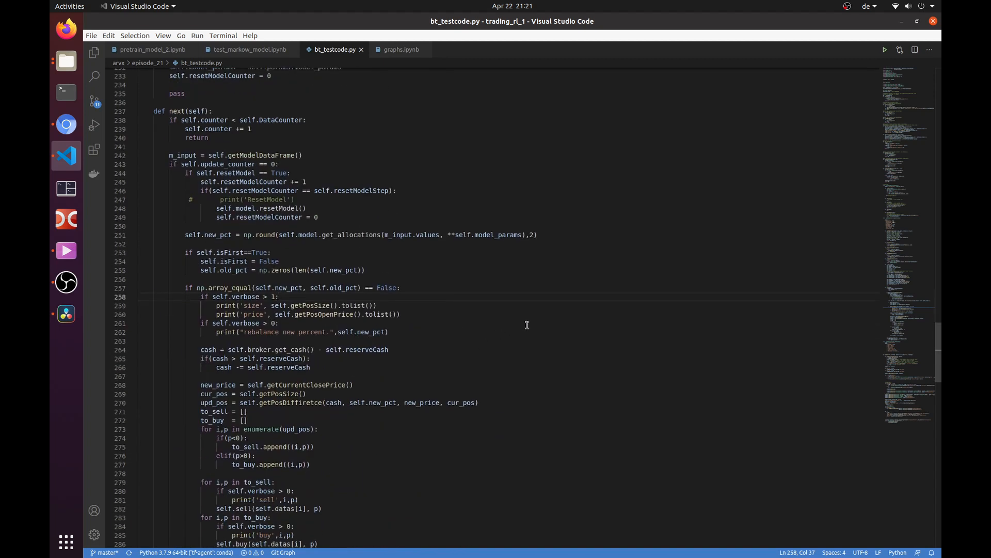
pyautogui.scroll(-3)
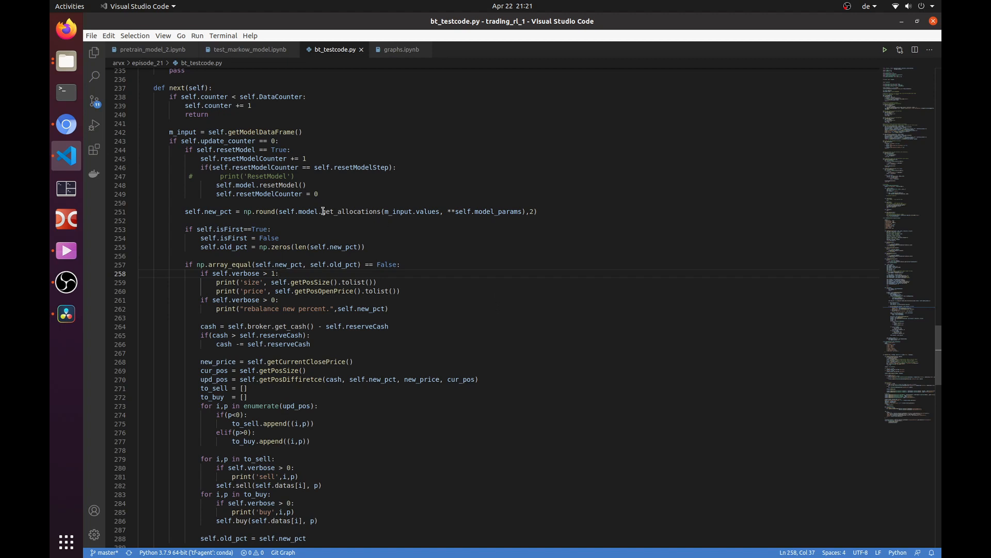
pyautogui.doubleClick(350, 211)
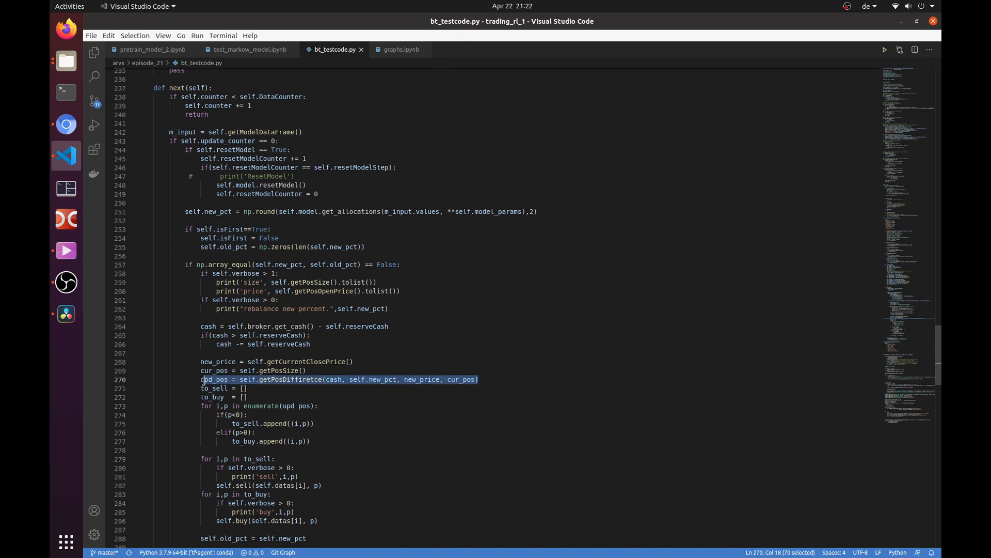
pyautogui.click(304, 370)
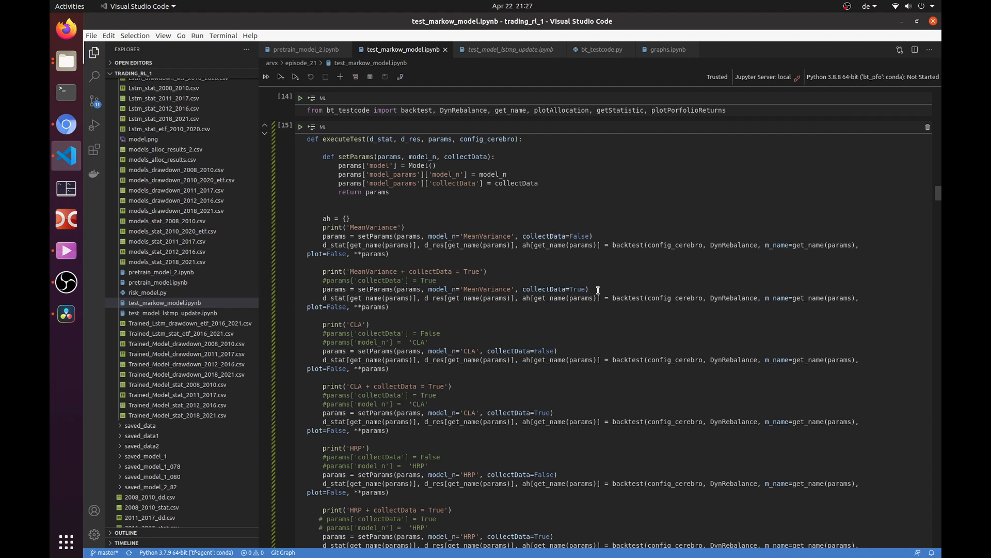
# - Mark the MeanVariance setParams arguments and collectData=True in the executeTest cell
pyautogui.moveTo(395, 289); pyautogui.dragTo(588, 289)
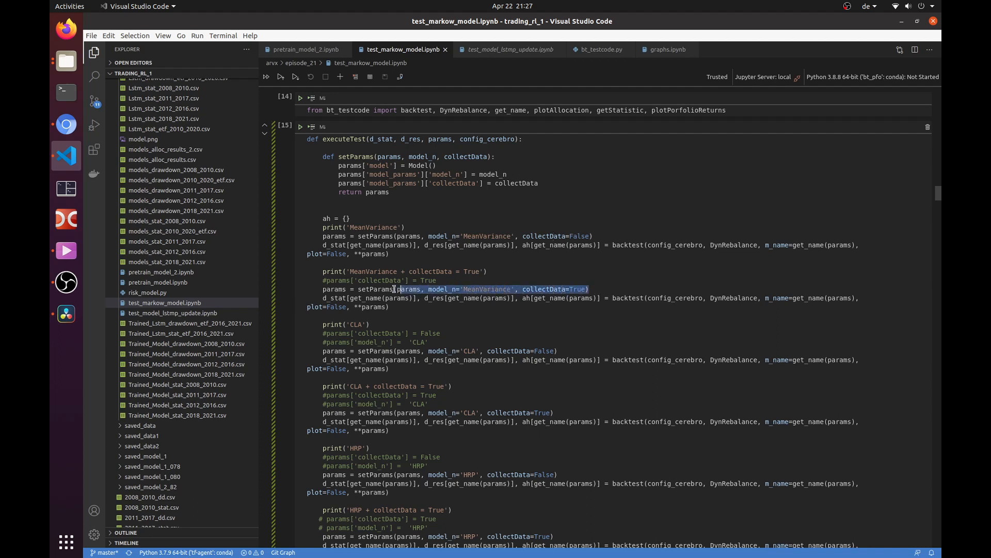
pyautogui.moveTo(555, 289)
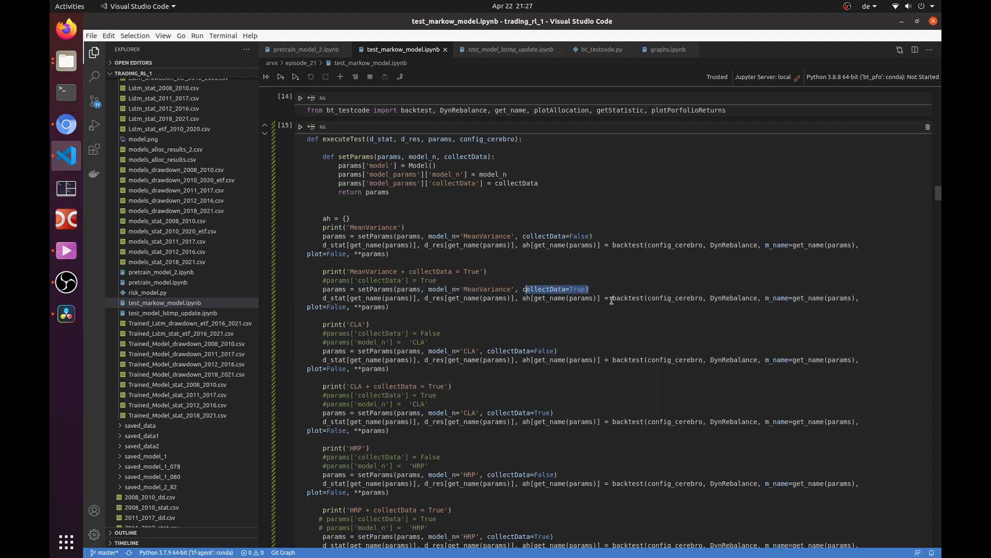
pyautogui.click(509, 49)
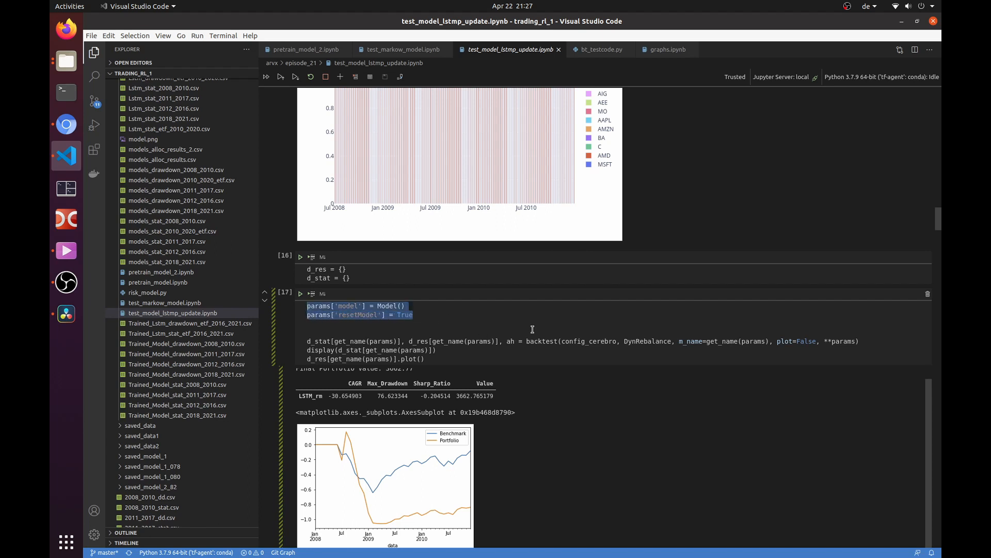
pyautogui.moveTo(516, 317)
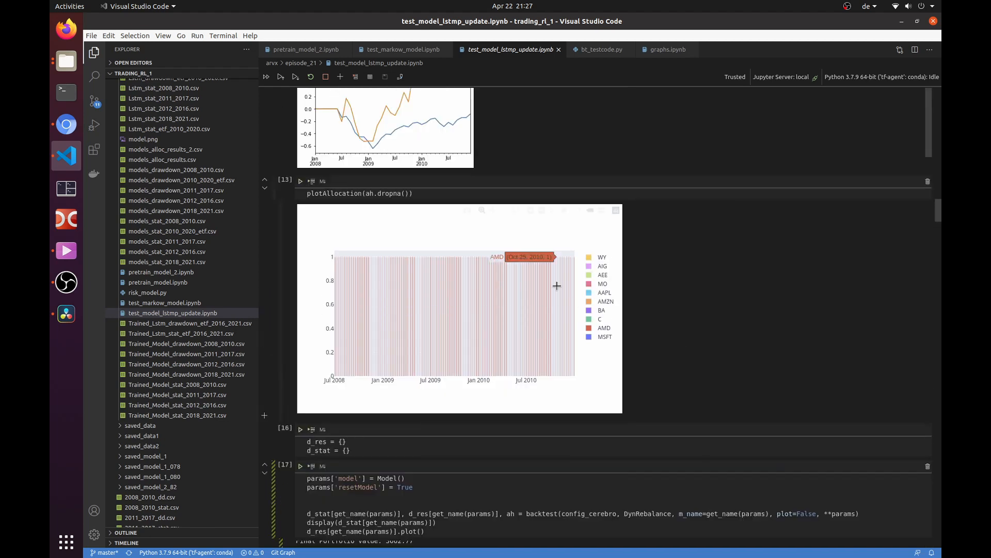
pyautogui.moveTo(419, 303)
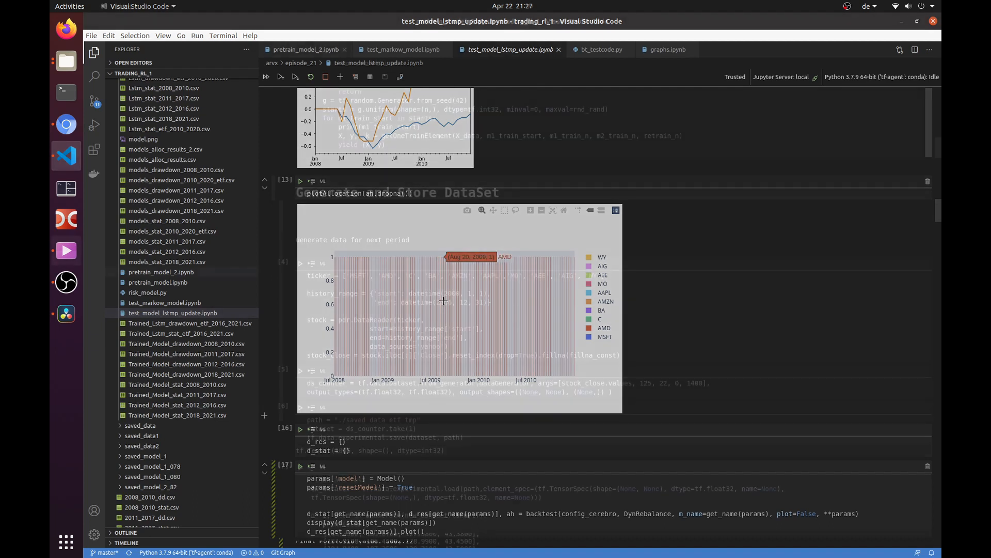
# - In pretrain_model_2.ipynb, highlight history_range and scroll to the 50-epoch training log
pyautogui.click(303, 49)
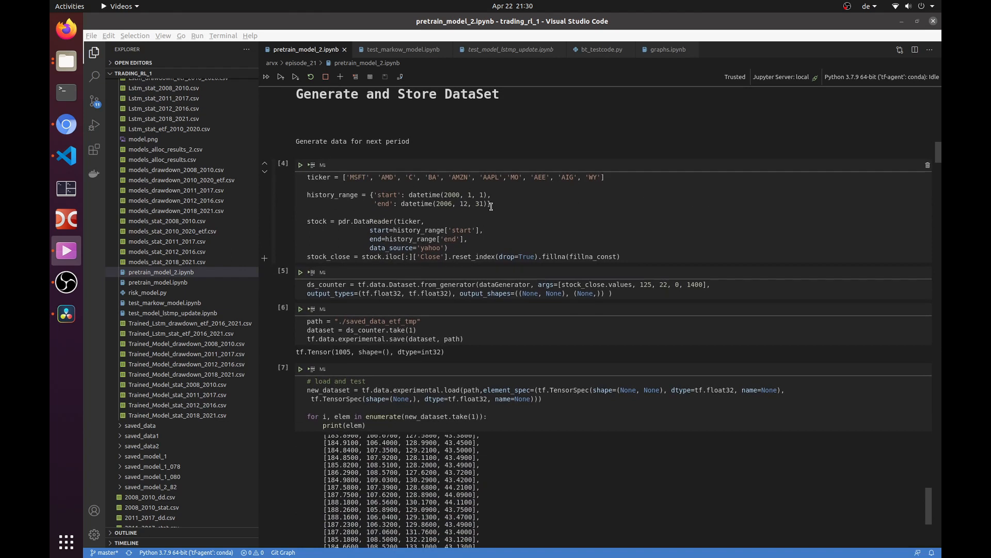
pyautogui.moveTo(548, 204)
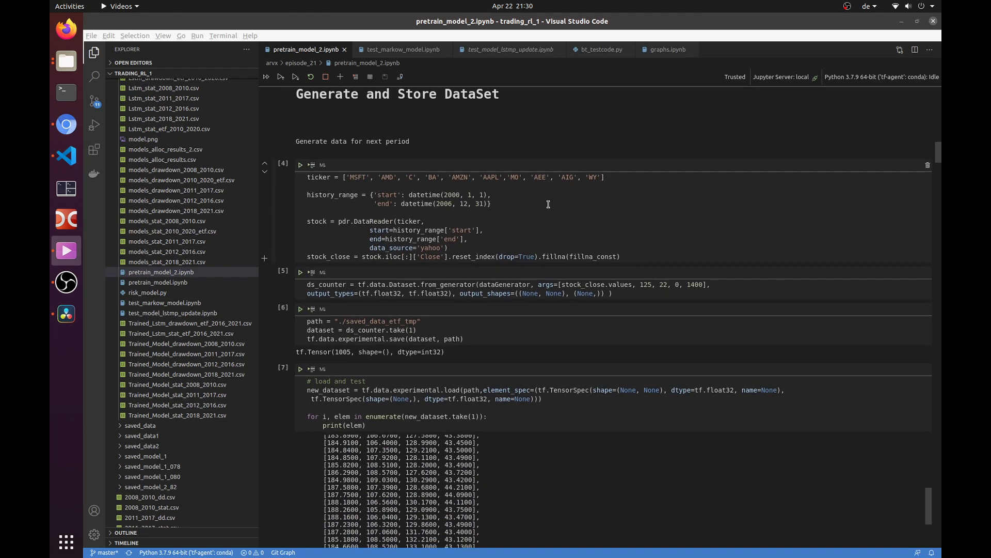
pyautogui.moveTo(307, 194); pyautogui.dragTo(492, 203)
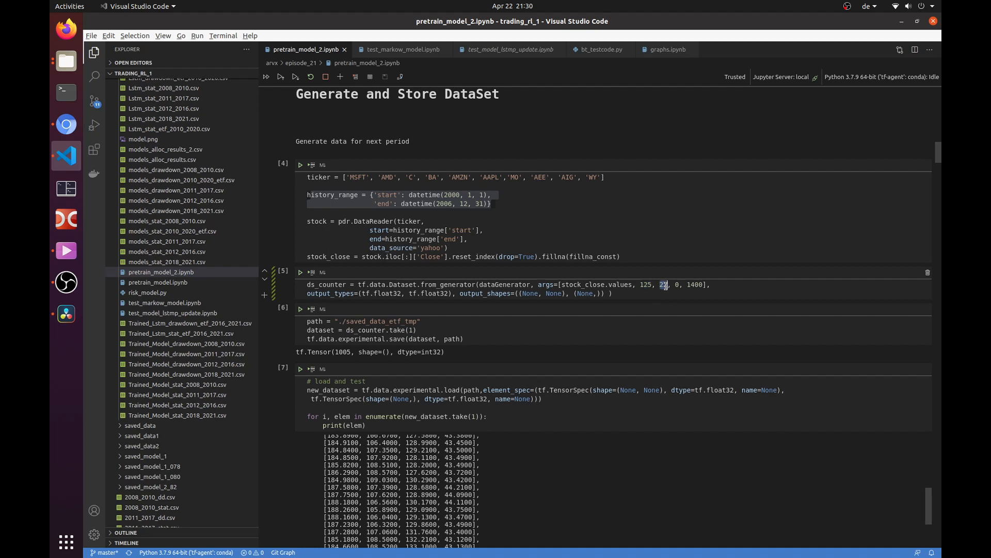
pyautogui.moveTo(668, 296)
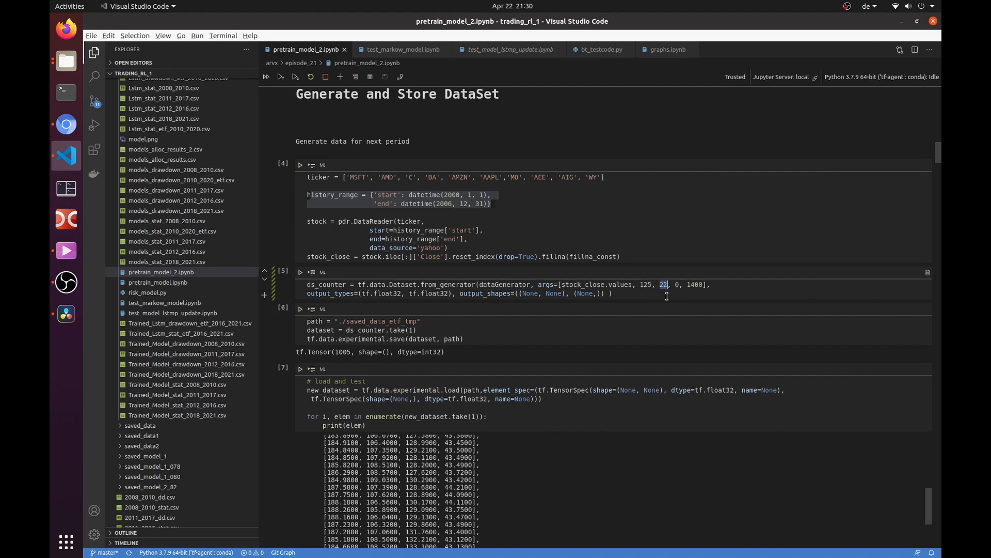
pyautogui.scroll(-3)
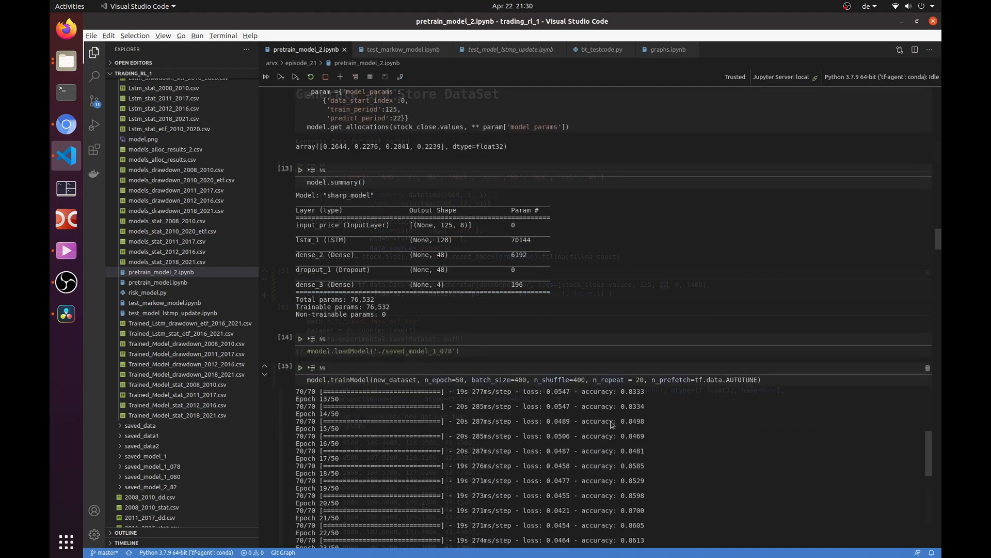
pyautogui.scroll(-3)
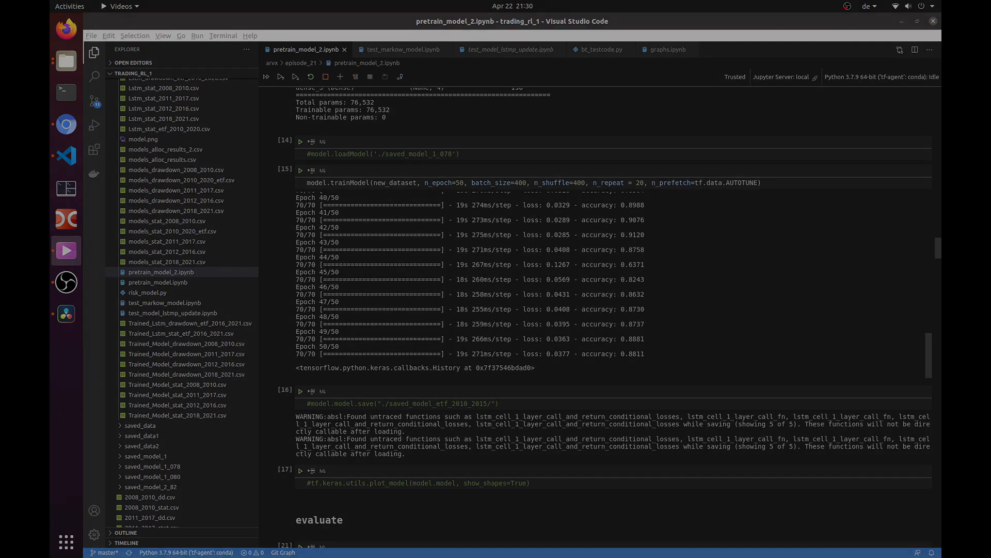
# - In graphs.ipynb, pick out the 2008-2010 heading and scroll to its Sharpe bar chart
pyautogui.click(667, 49)
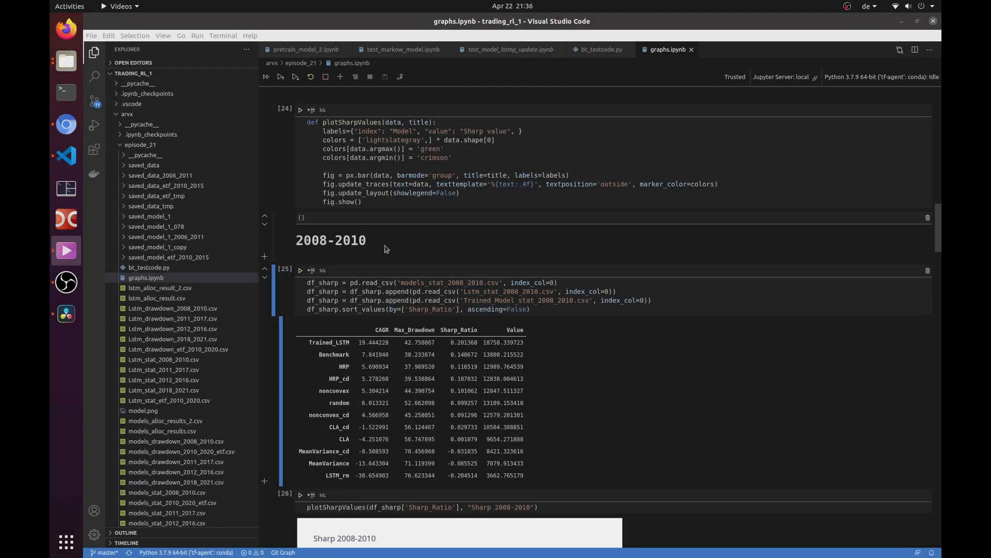
pyautogui.doubleClick(330, 240)
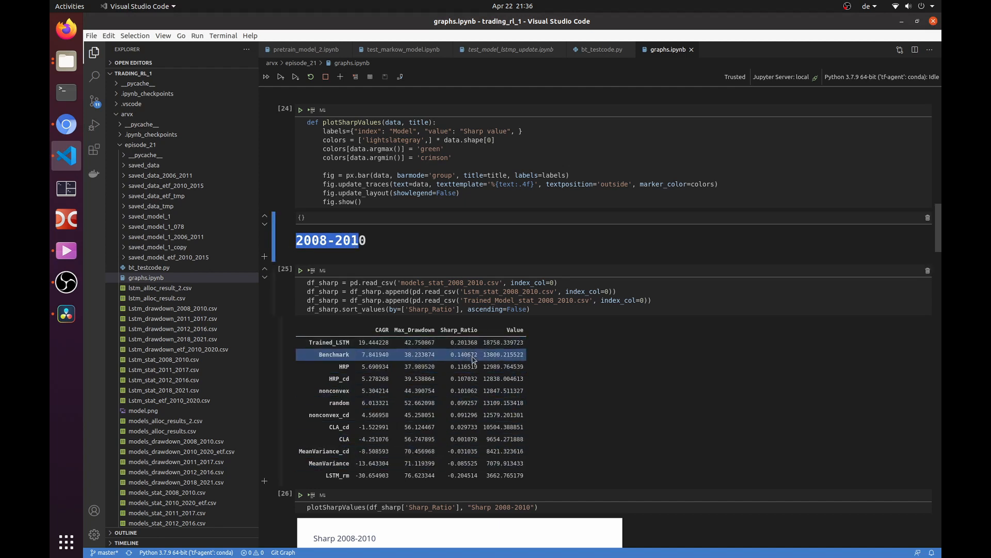
pyautogui.scroll(-3)
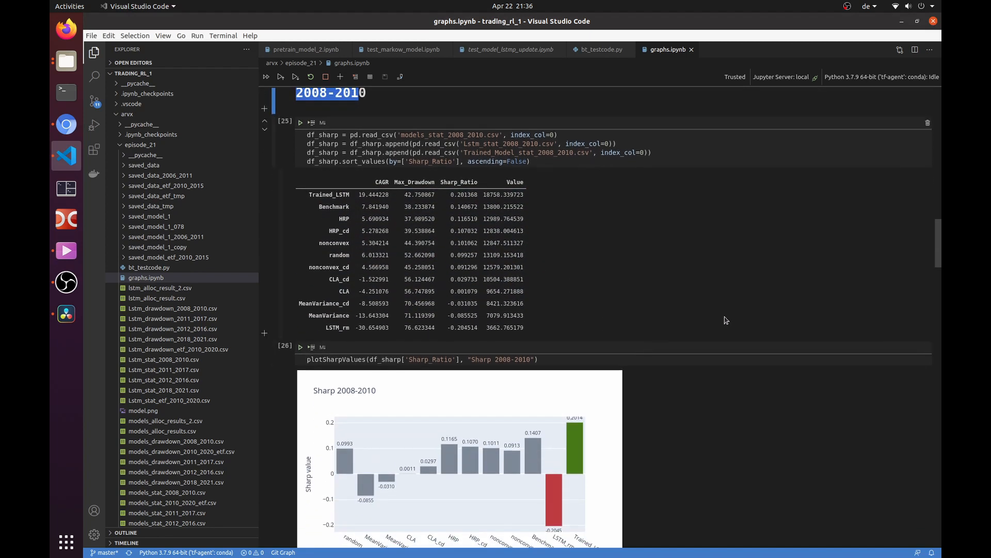
pyautogui.scroll(-3)
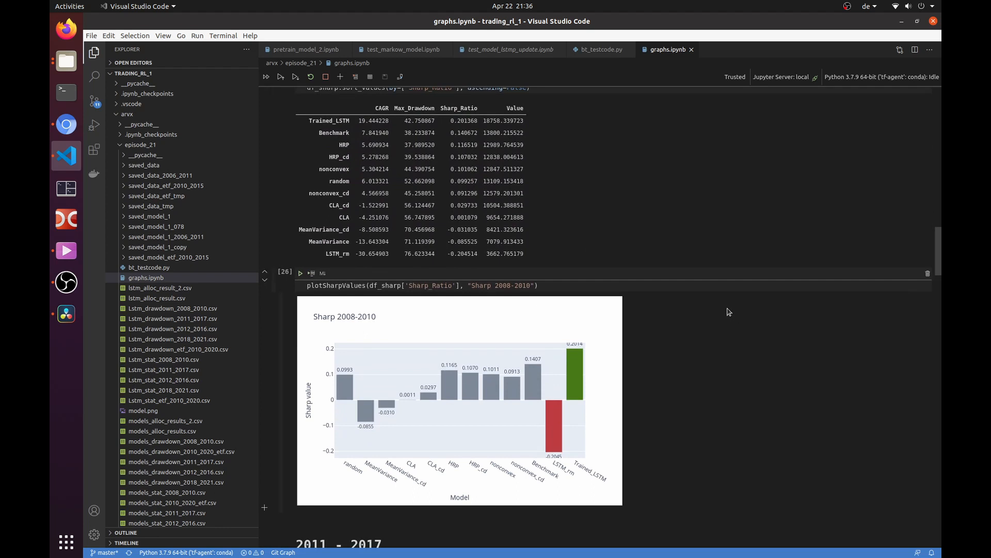
pyautogui.moveTo(524, 381)
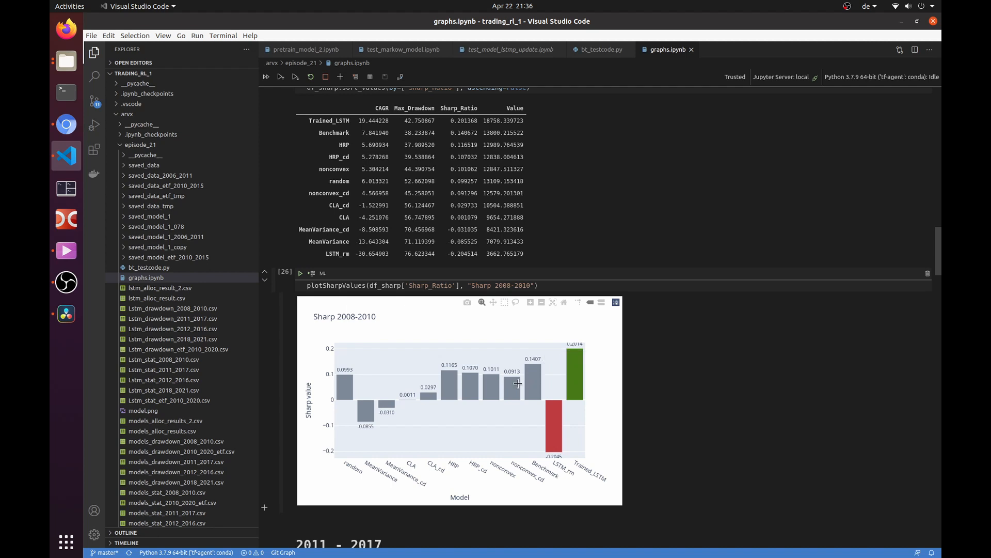
pyautogui.moveTo(458, 380)
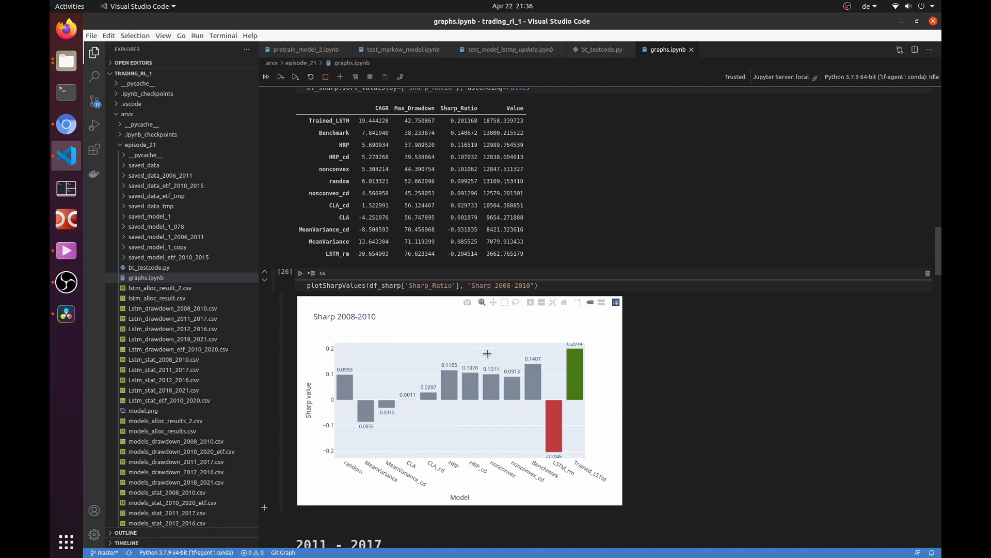
pyautogui.moveTo(574, 358)
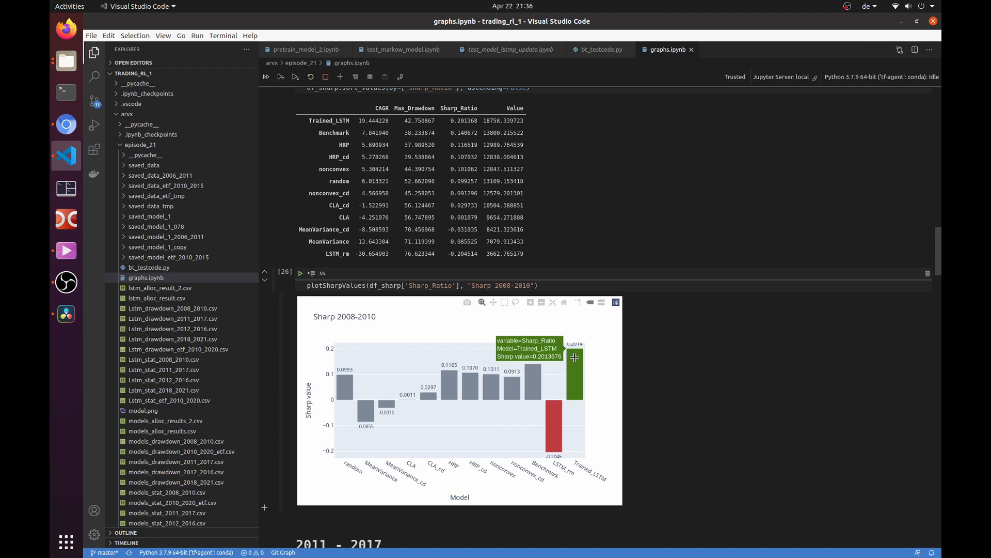
pyautogui.scroll(-3)
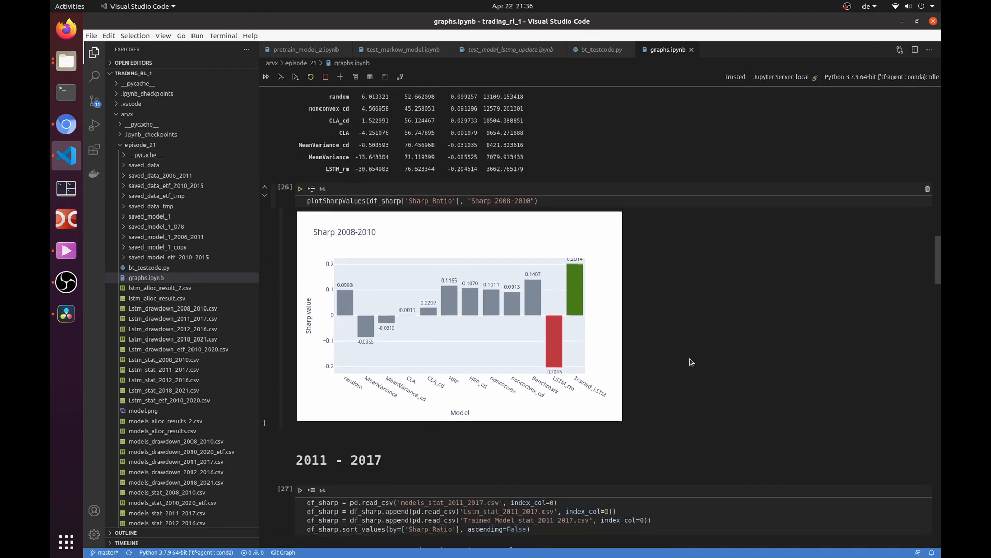
pyautogui.scroll(-3)
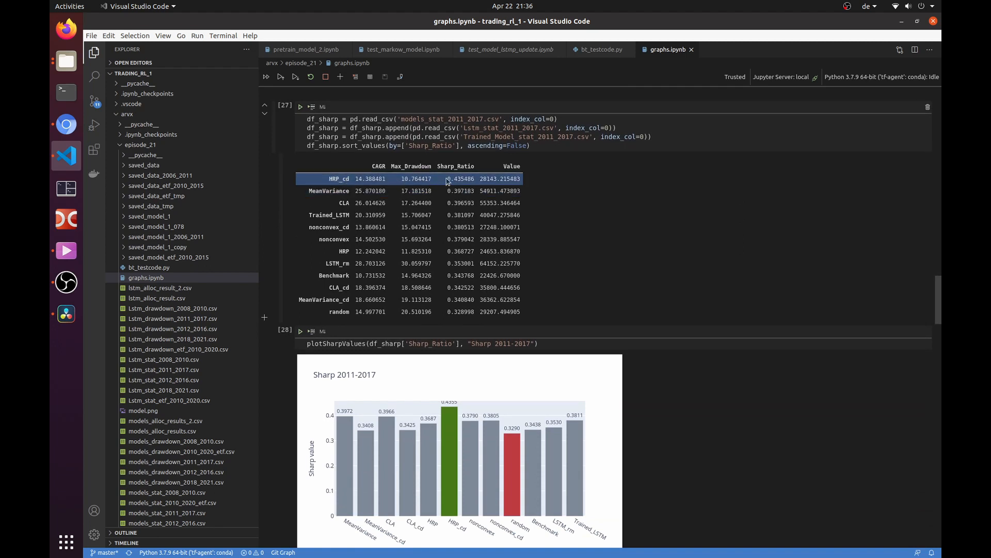
pyautogui.moveTo(579, 401)
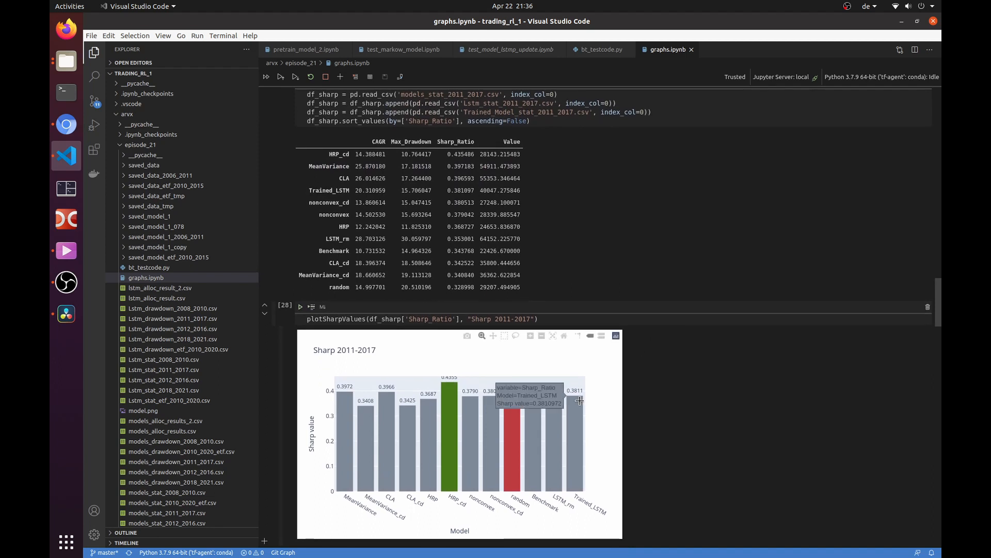
pyautogui.moveTo(389, 407)
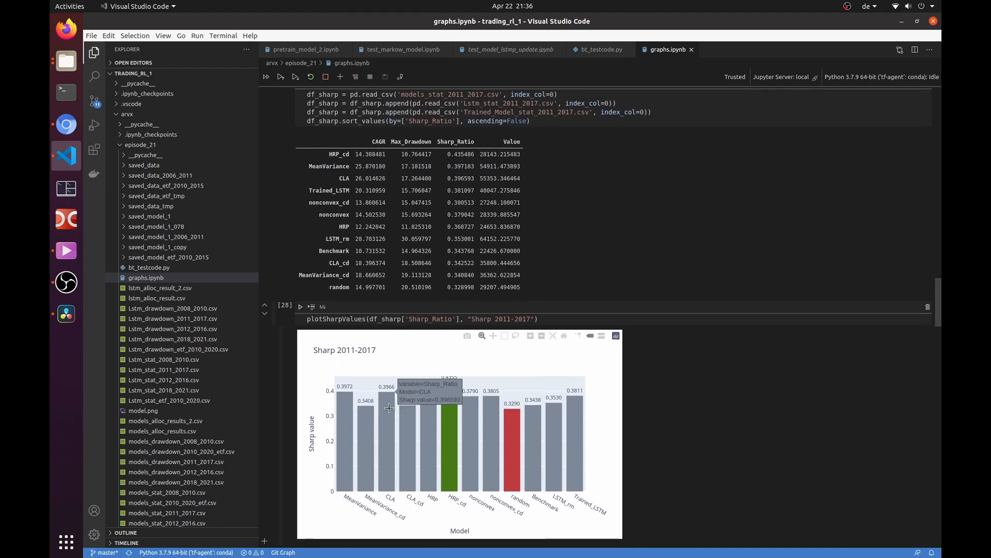
pyautogui.moveTo(503, 406)
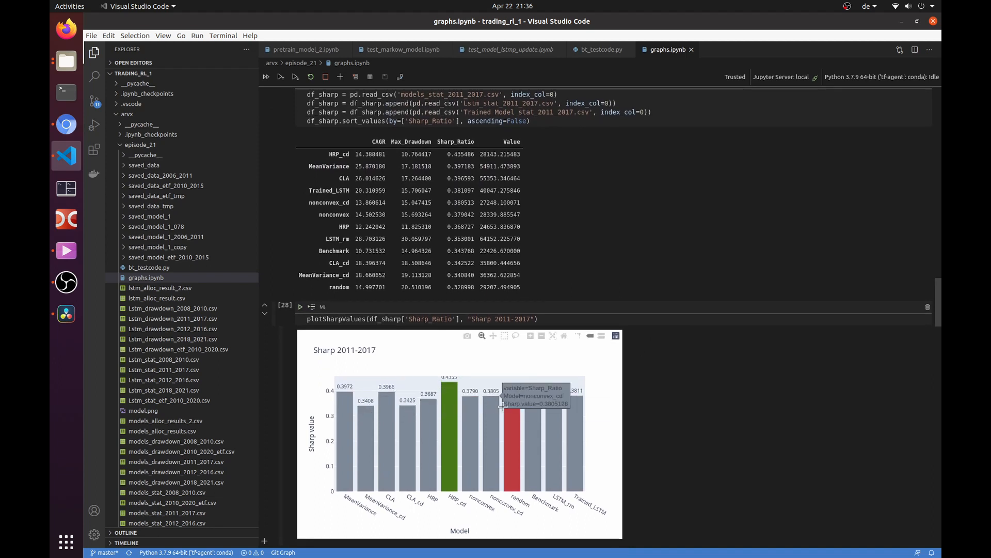
pyautogui.moveTo(646, 391)
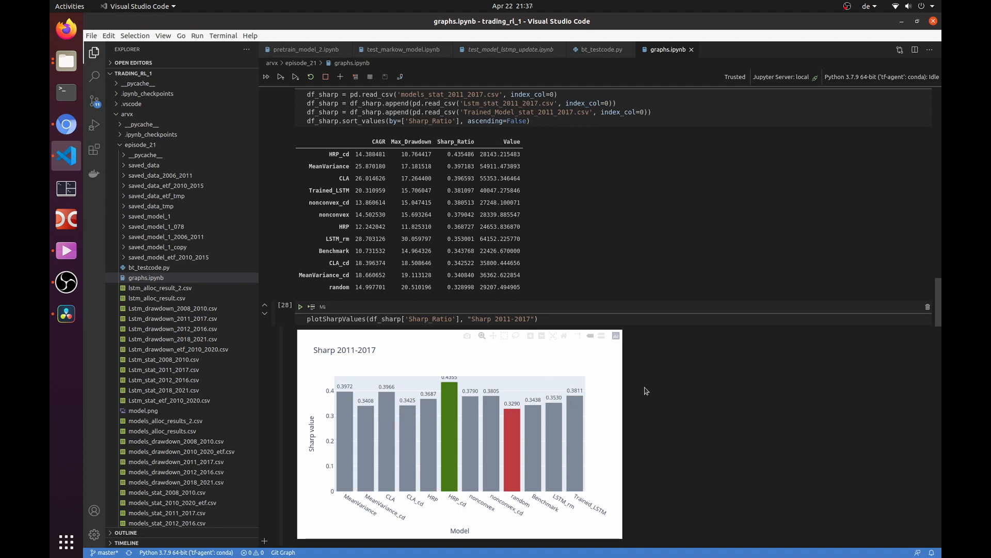
# - Scroll to the 2018–2021 statistics table and Sharpe chart, where CLA_cd tops at 0.2797
pyautogui.scroll(-3)
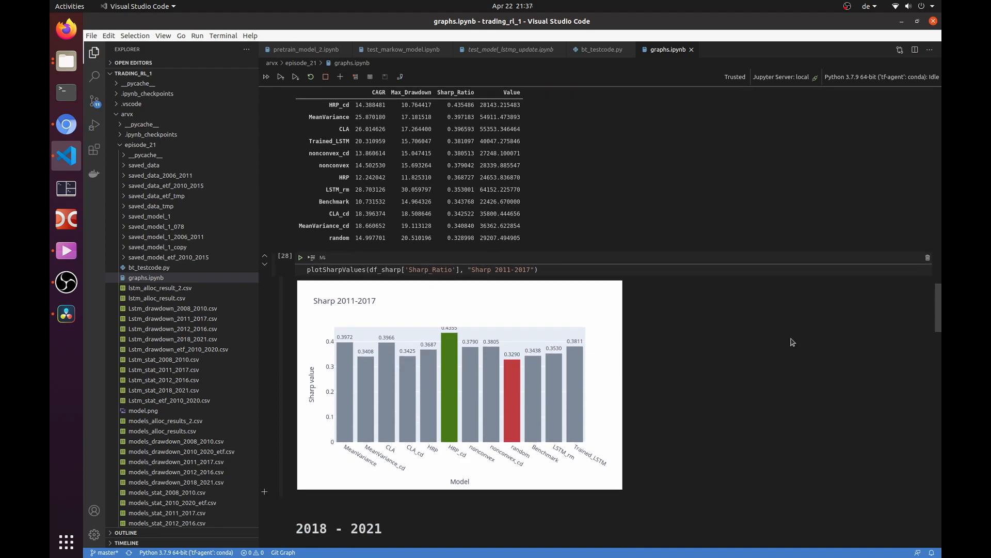
pyautogui.scroll(-3)
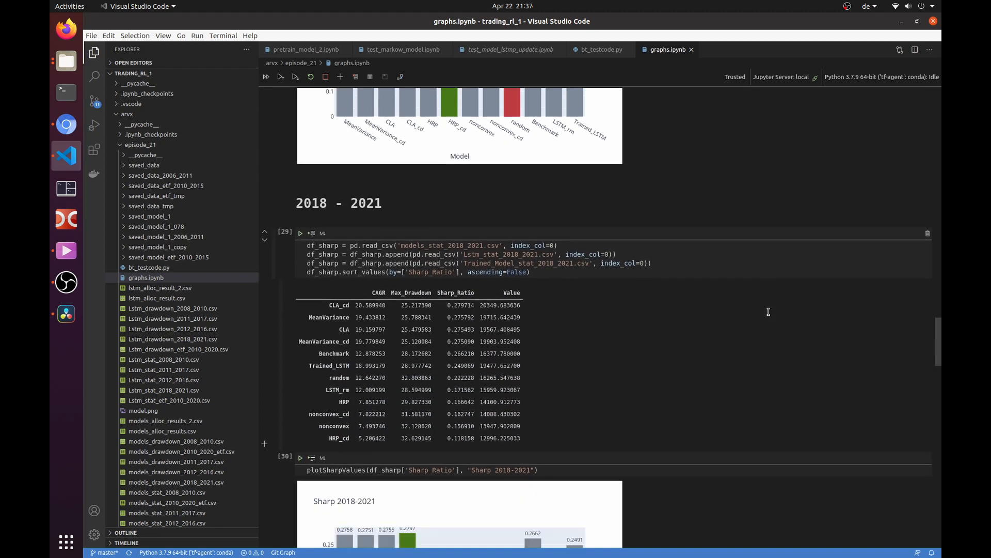
pyautogui.scroll(-3)
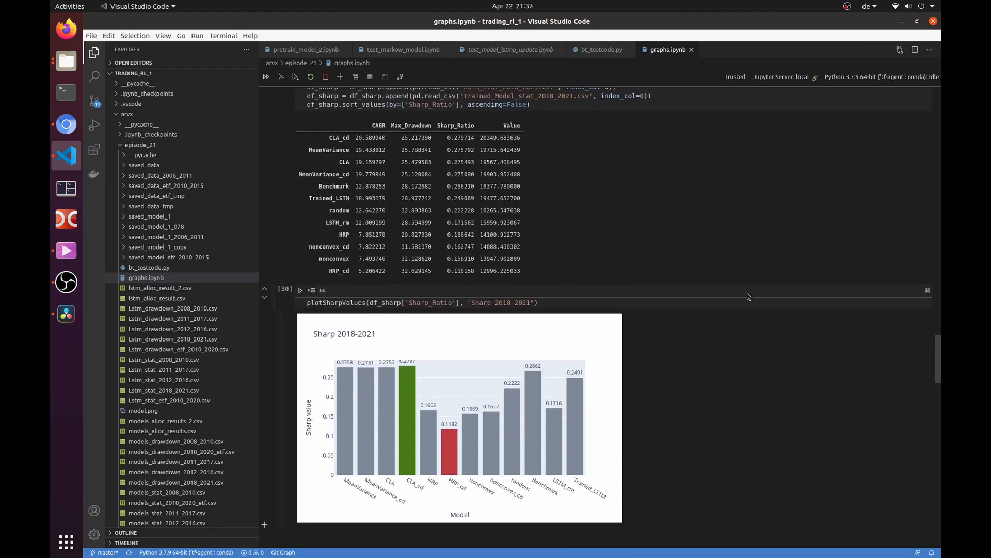
pyautogui.moveTo(585, 468)
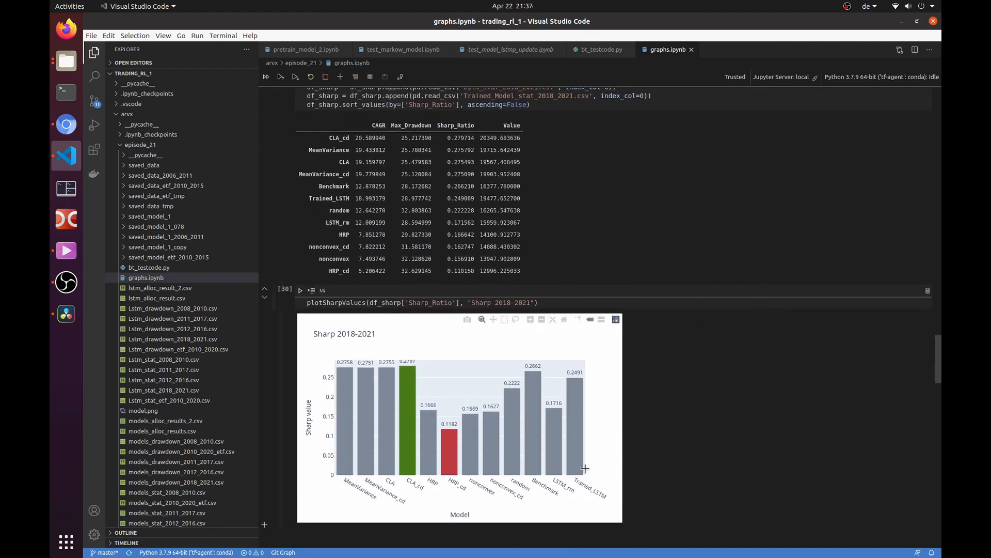
pyautogui.moveTo(578, 469)
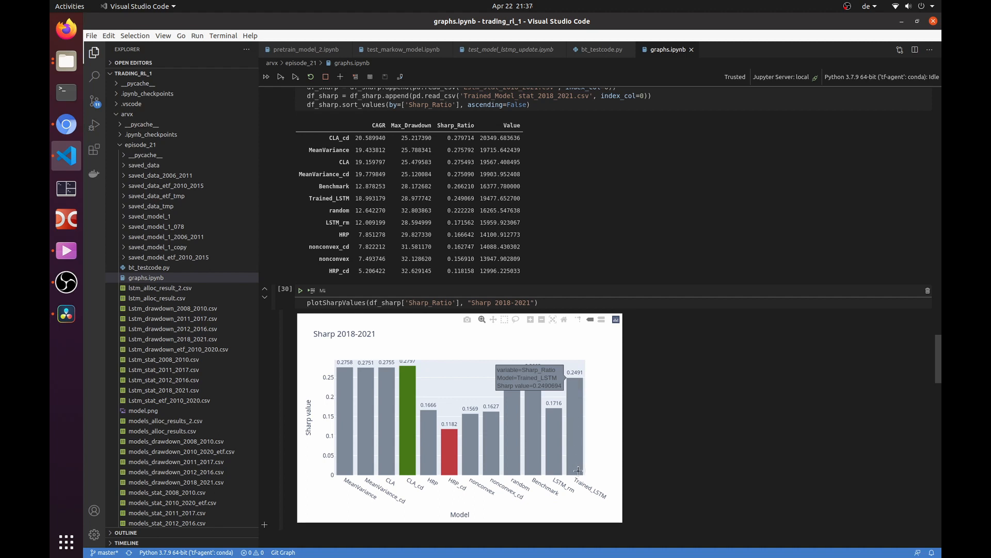
pyautogui.moveTo(739, 362)
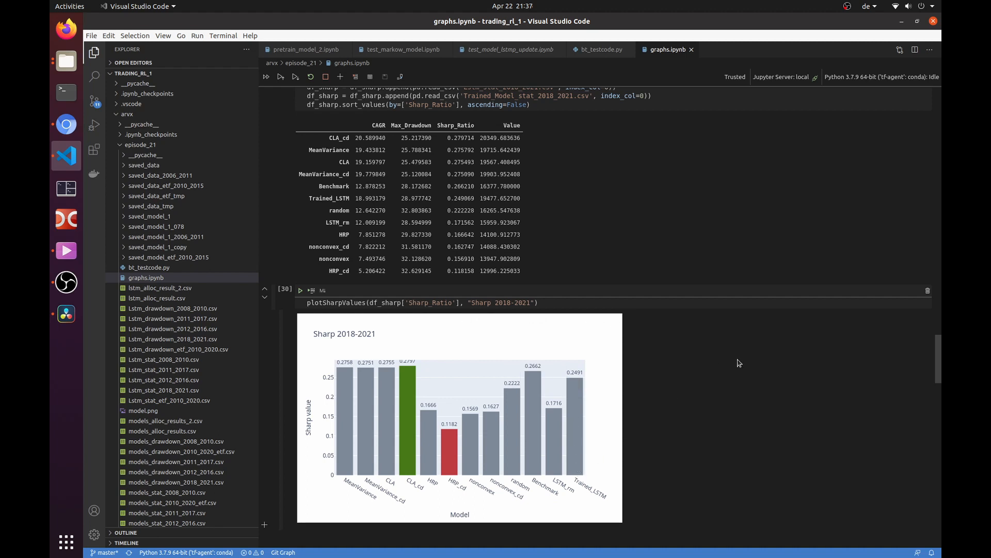
pyautogui.moveTo(442, 346)
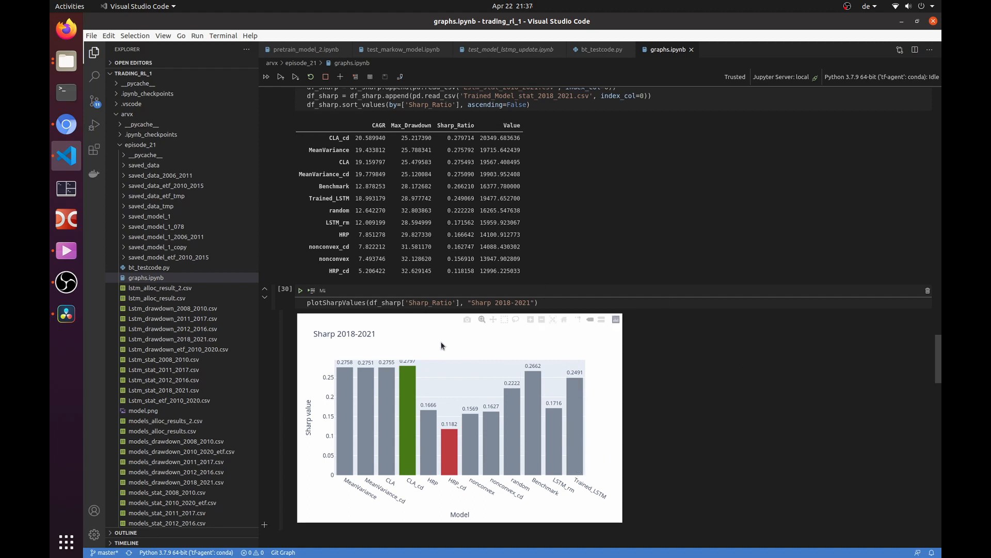
pyautogui.moveTo(384, 380)
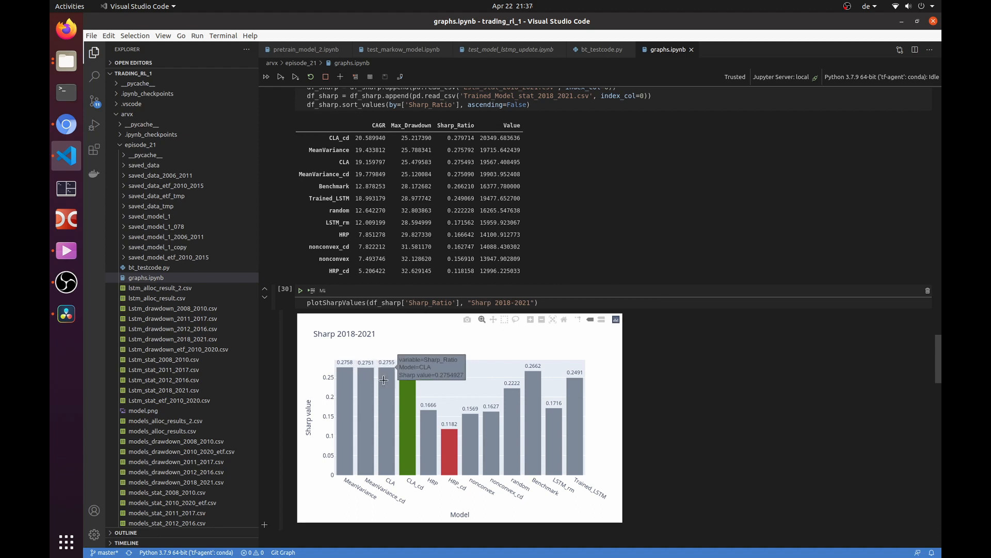
pyautogui.scroll(-3)
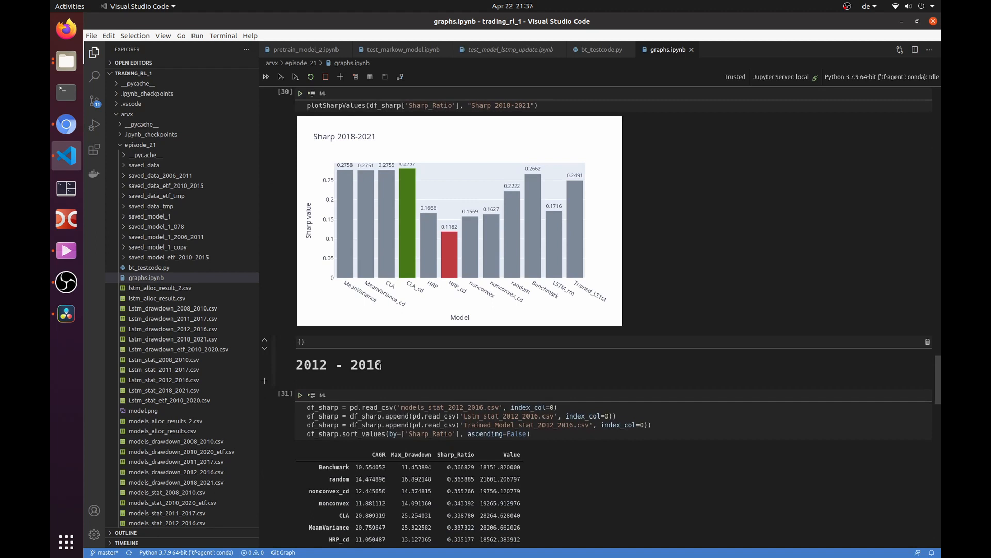
# - Check pretrain_model_2.ipynb, then return to graphs.ipynb's 2012–2016 Sharpe table and chart
pyautogui.scroll(-3)
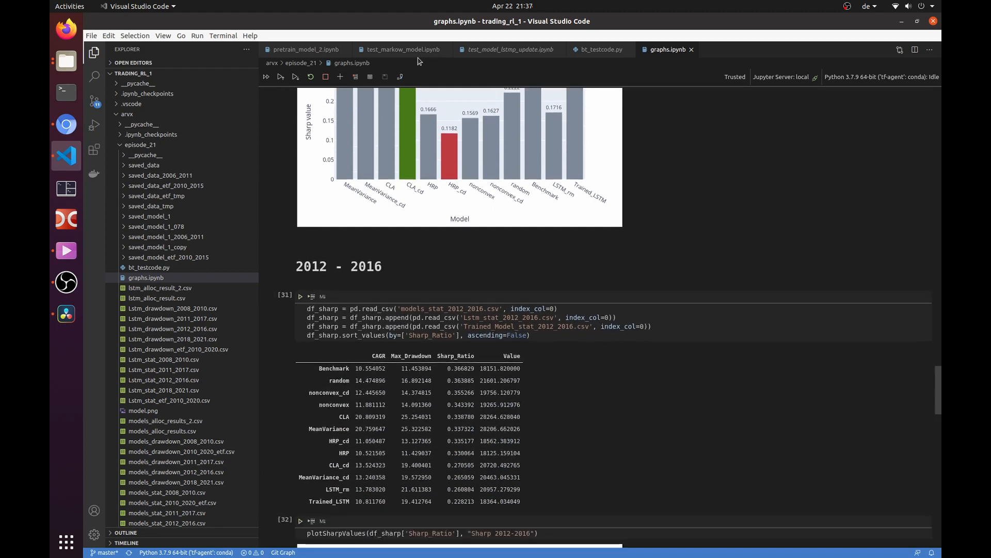
pyautogui.click(304, 49)
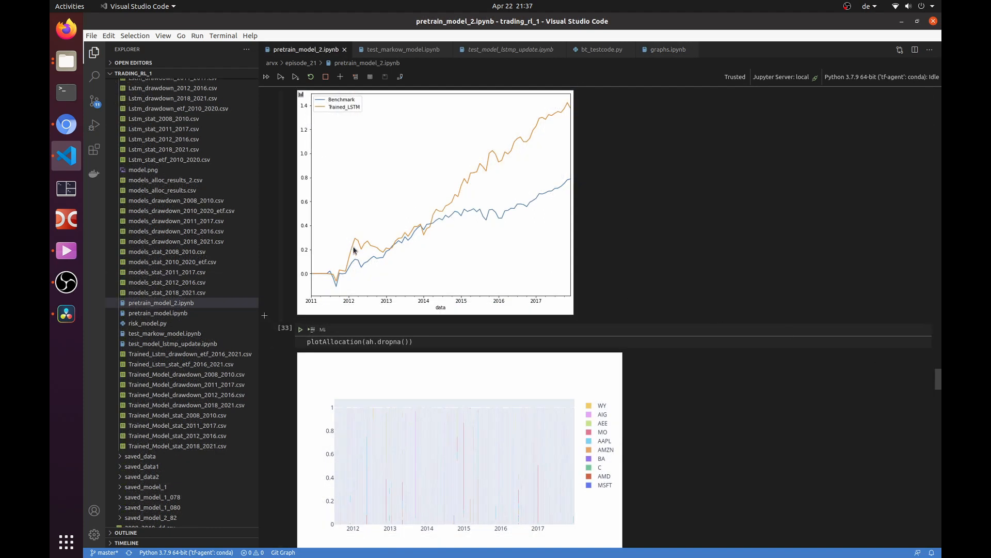
pyautogui.moveTo(352, 257)
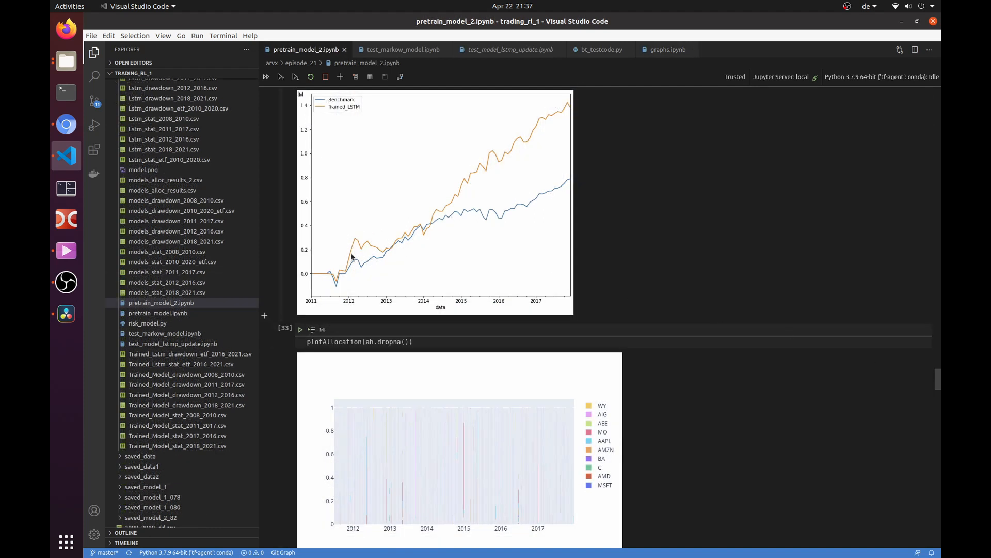
pyautogui.moveTo(393, 240)
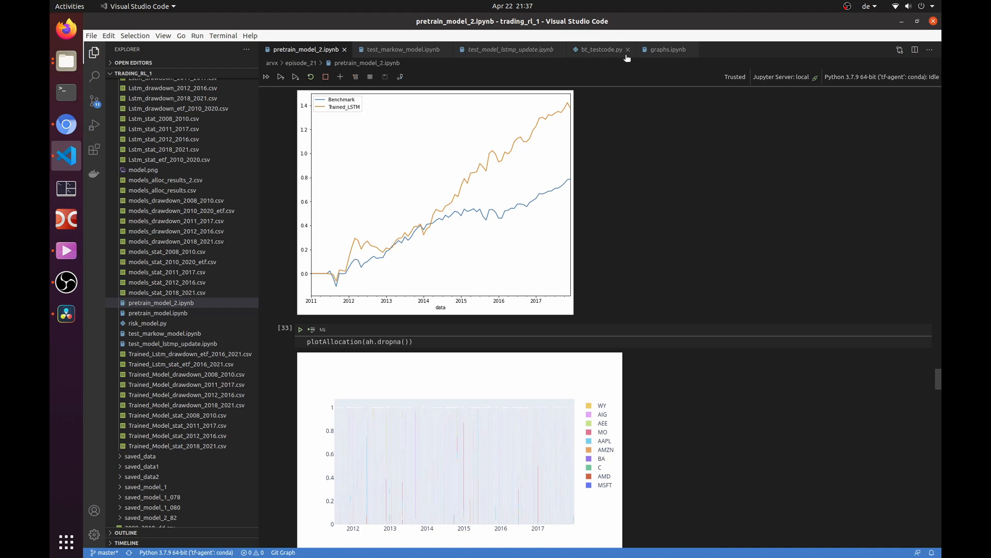
pyautogui.click(666, 50)
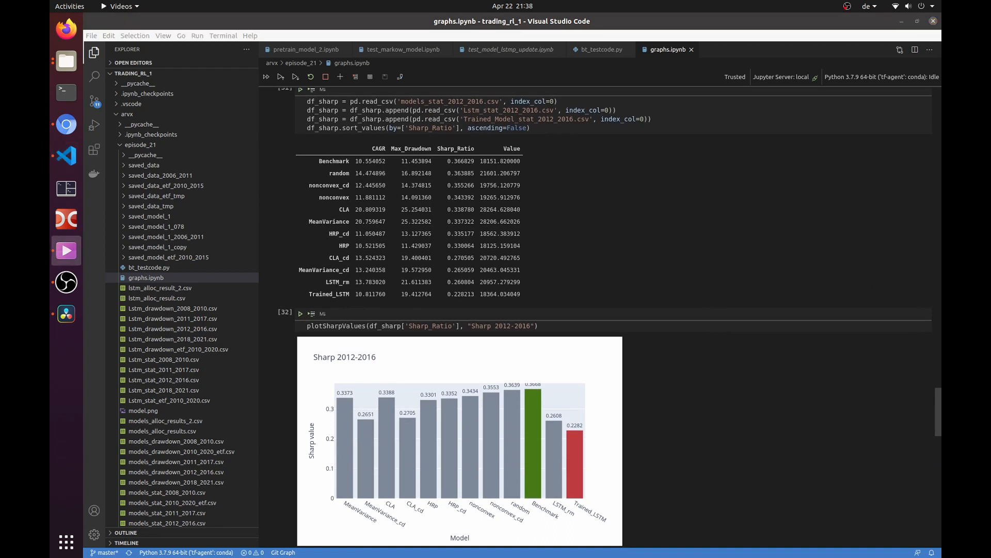
pyautogui.moveTo(574, 413)
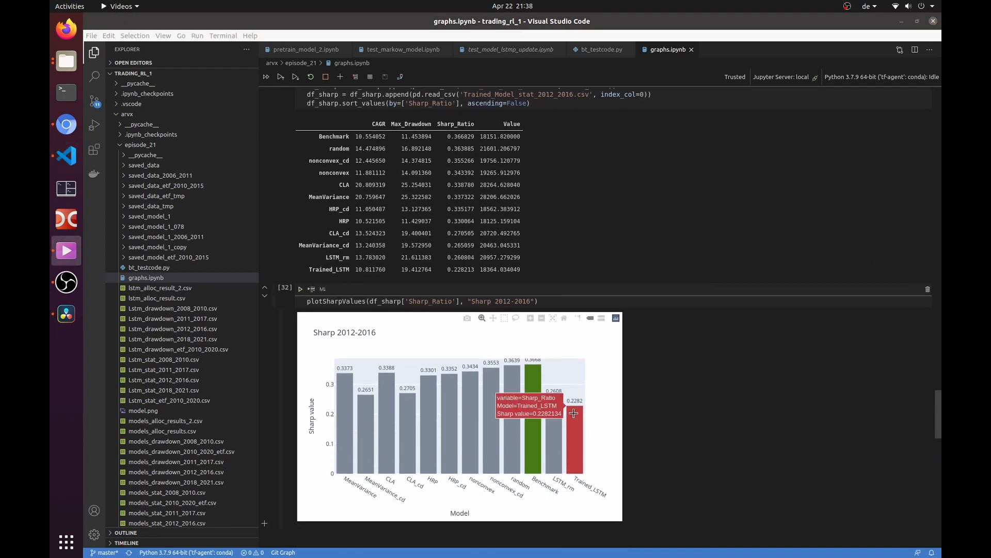
pyautogui.moveTo(574, 438)
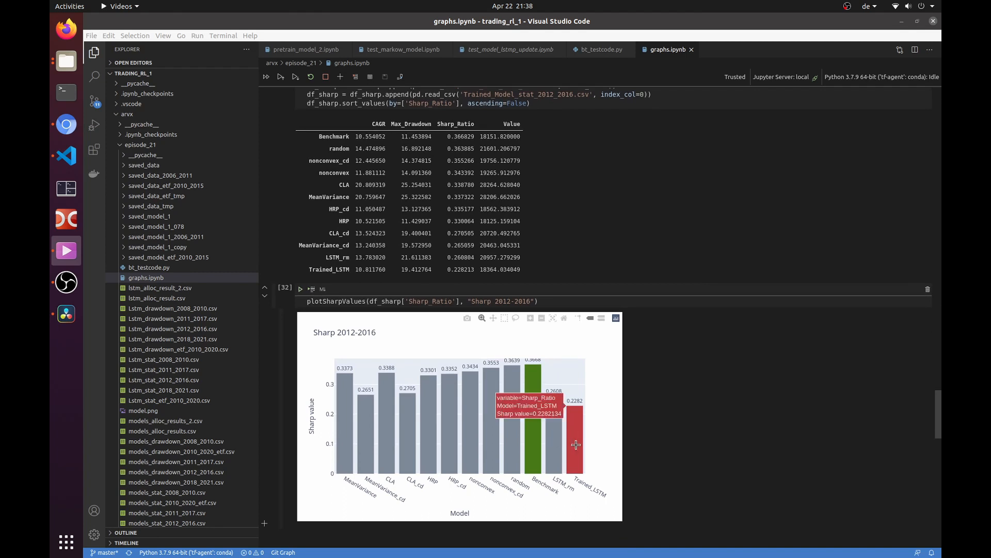
pyautogui.moveTo(408, 431)
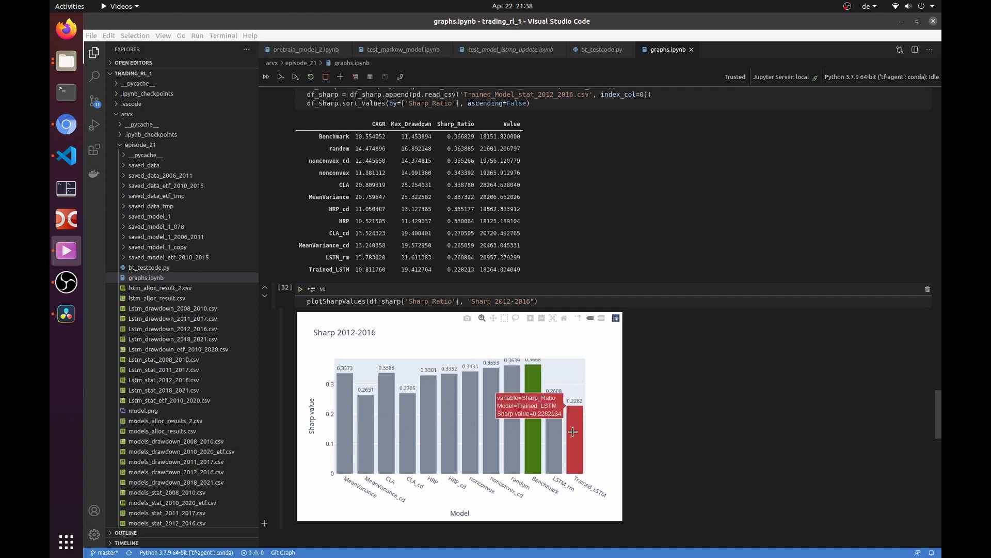
pyautogui.moveTo(832, 358)
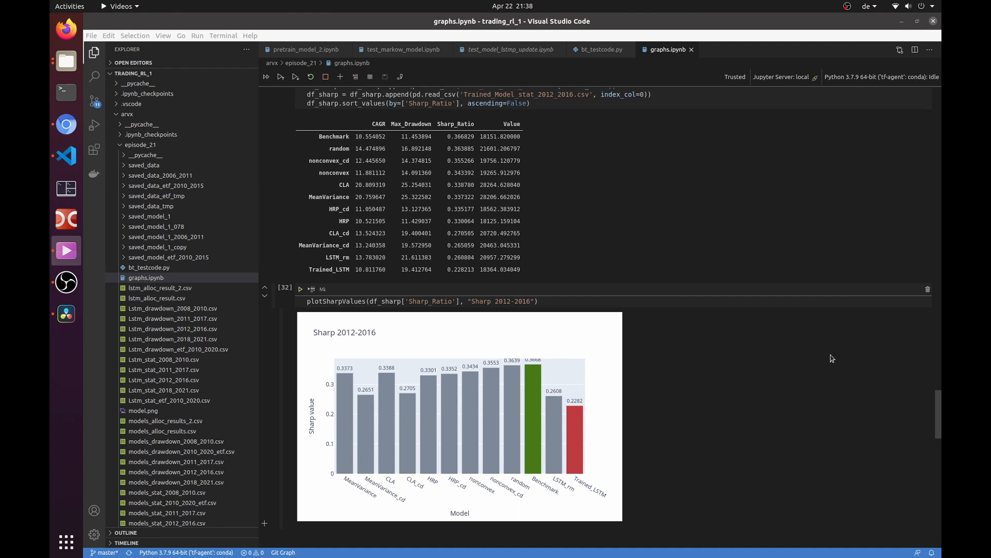
# - Scroll to the 2010–2020 ETF statistics table and Sharpe chart, Benchmark leading at 0.2761
pyautogui.scroll(-3)
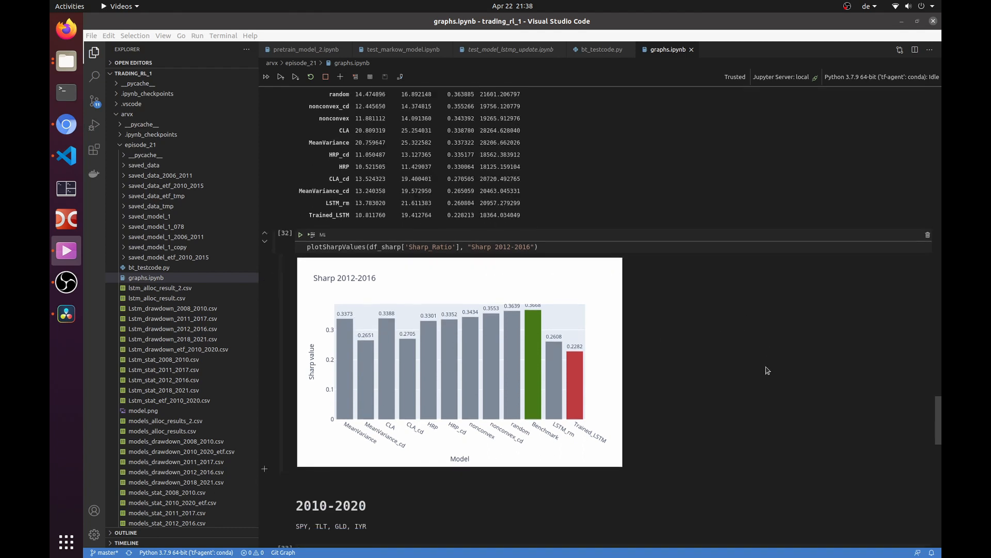
pyautogui.scroll(-3)
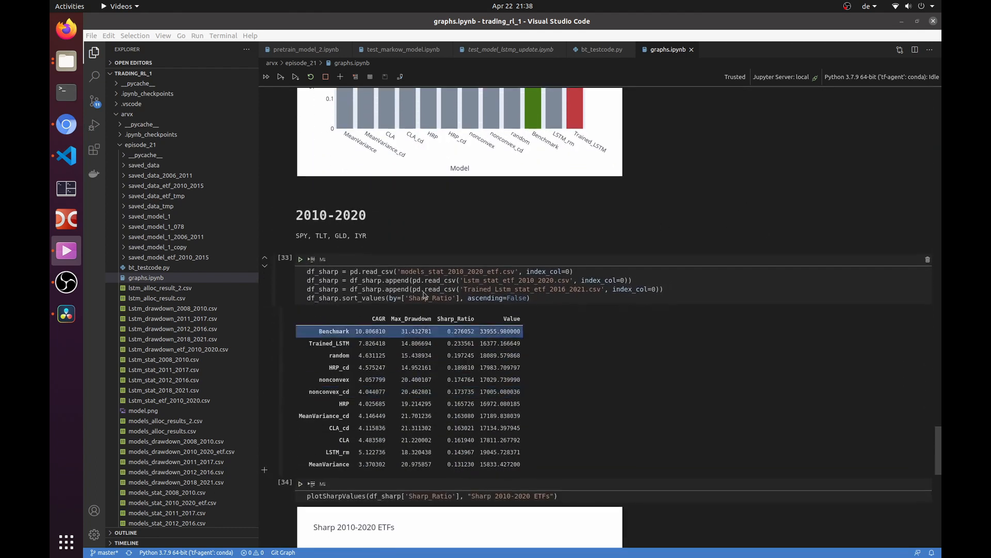
pyautogui.moveTo(543, 318)
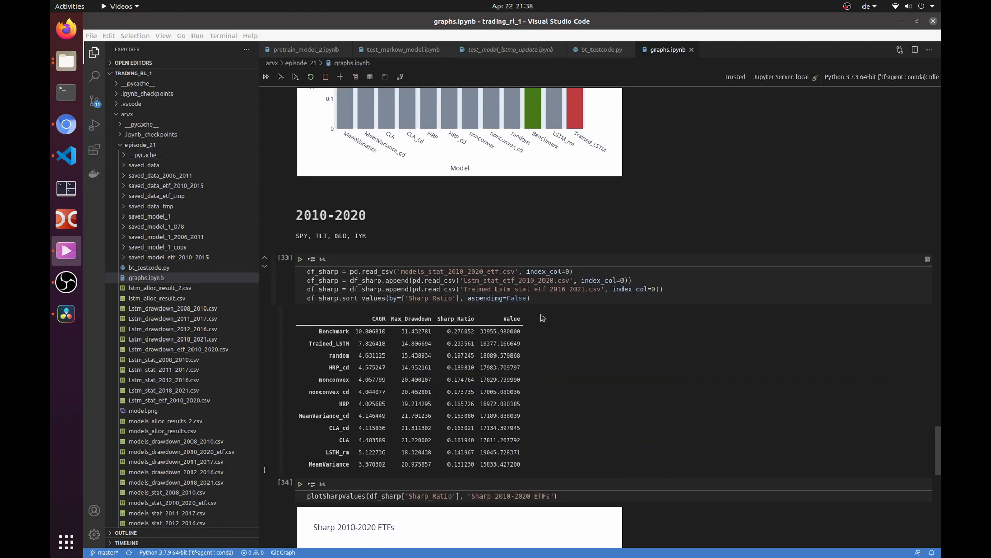
pyautogui.scroll(-3)
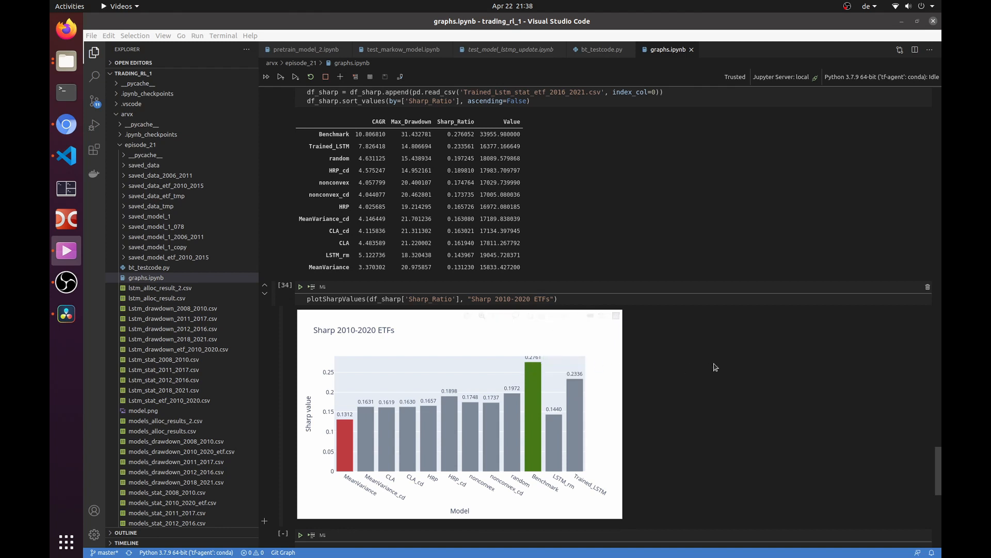
pyautogui.scroll(-3)
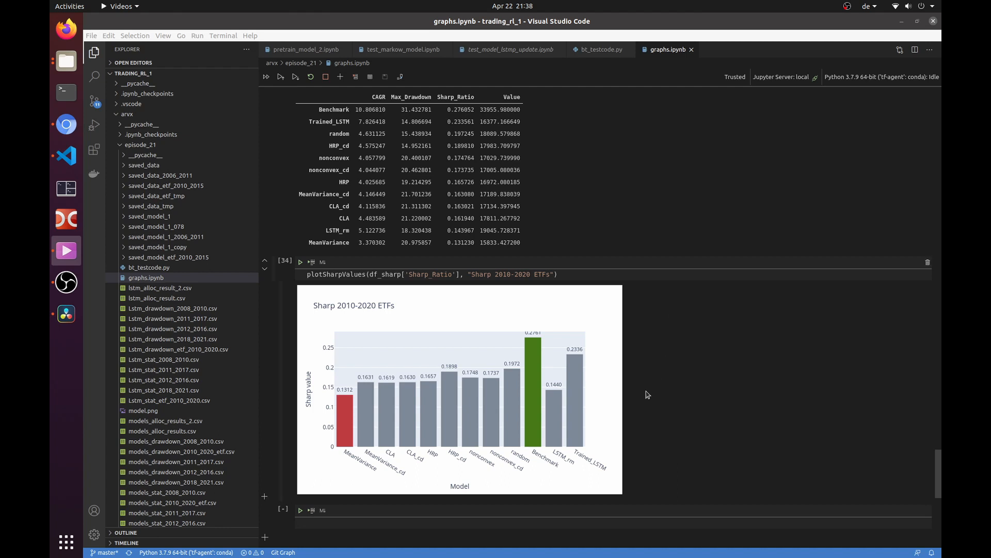
pyautogui.moveTo(571, 440)
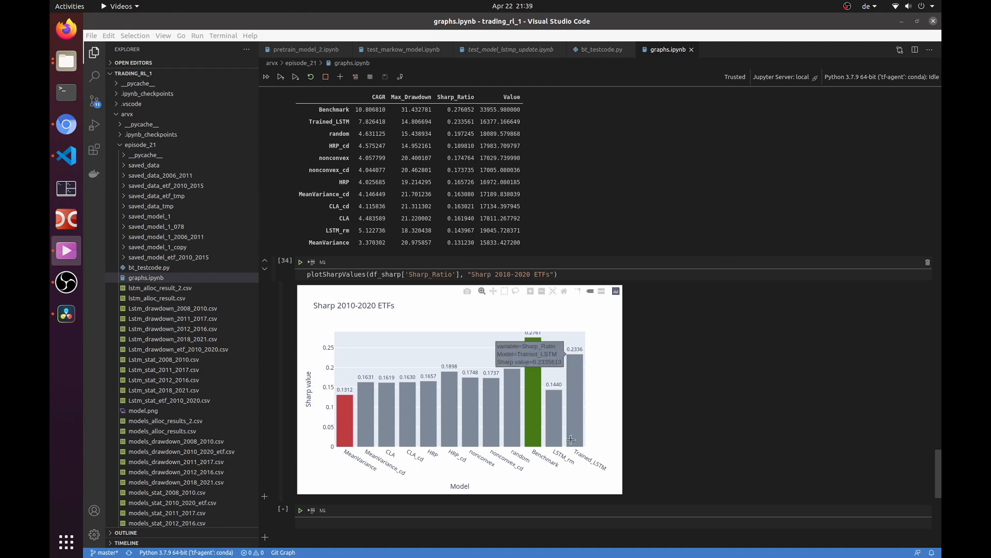